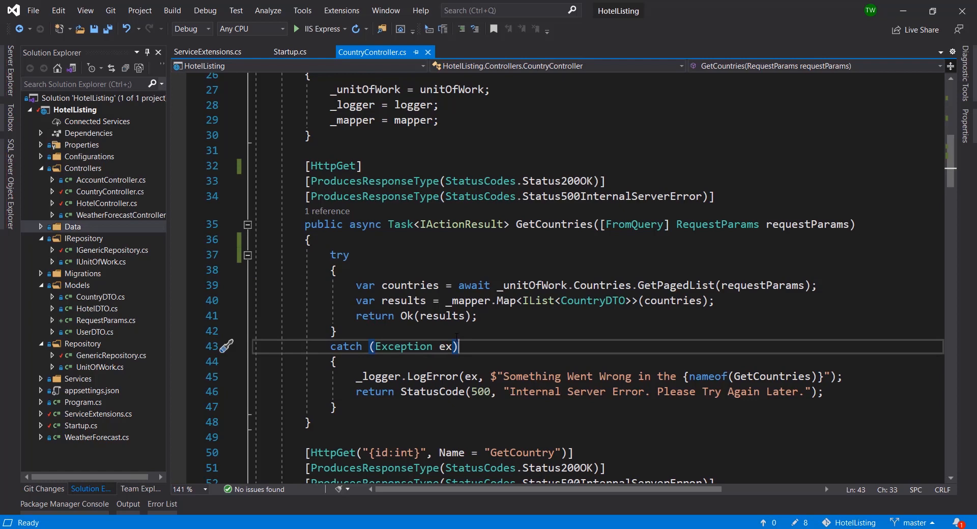
- Review the try/catch block in CountryController's CreateCountry action
scroll("down", 3)
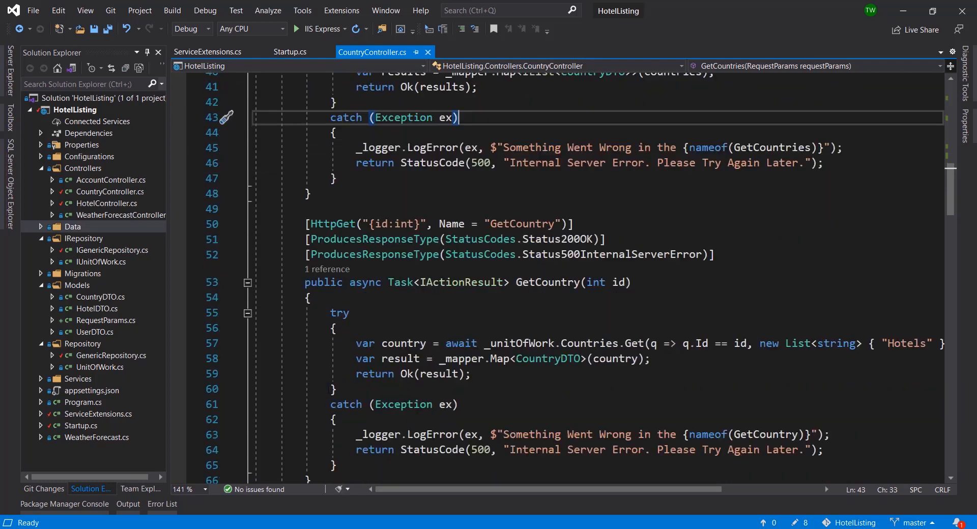
scroll("down", 3)
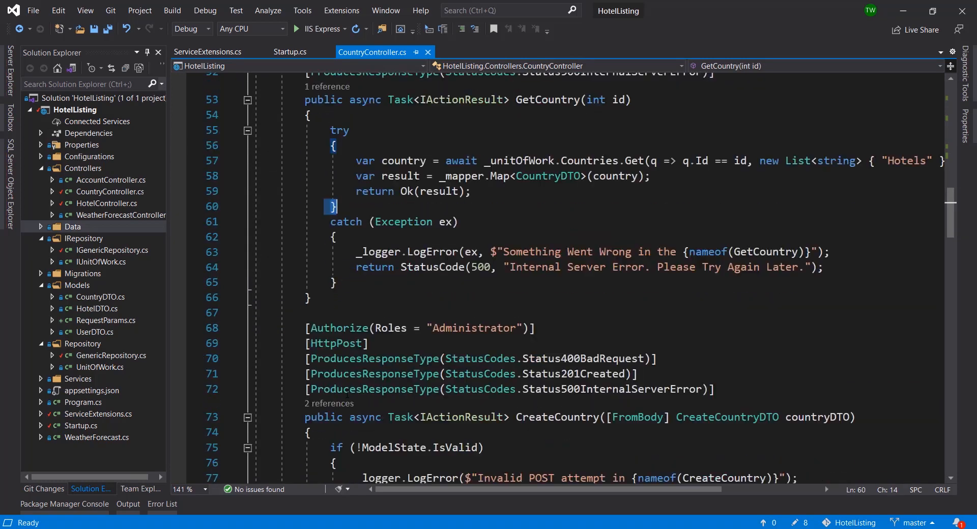
scroll("down", 3)
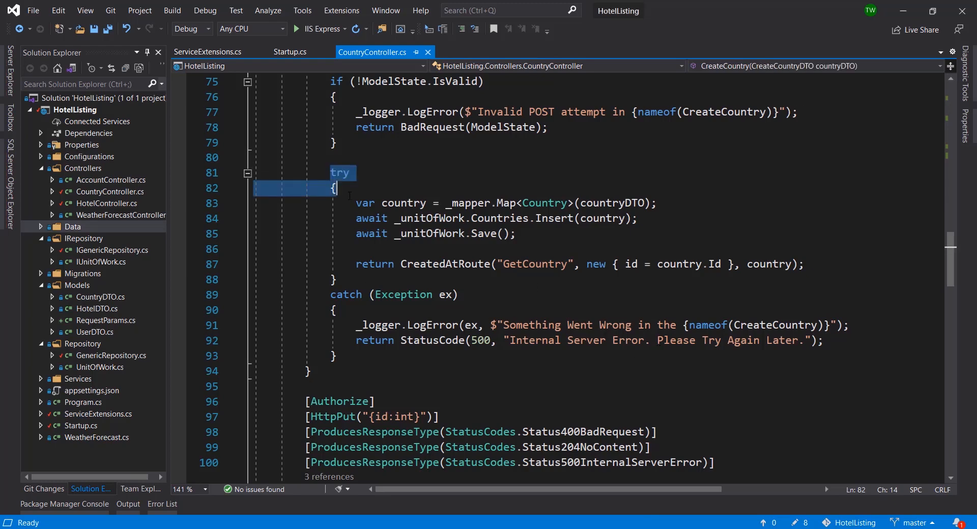
left_click(382, 294)
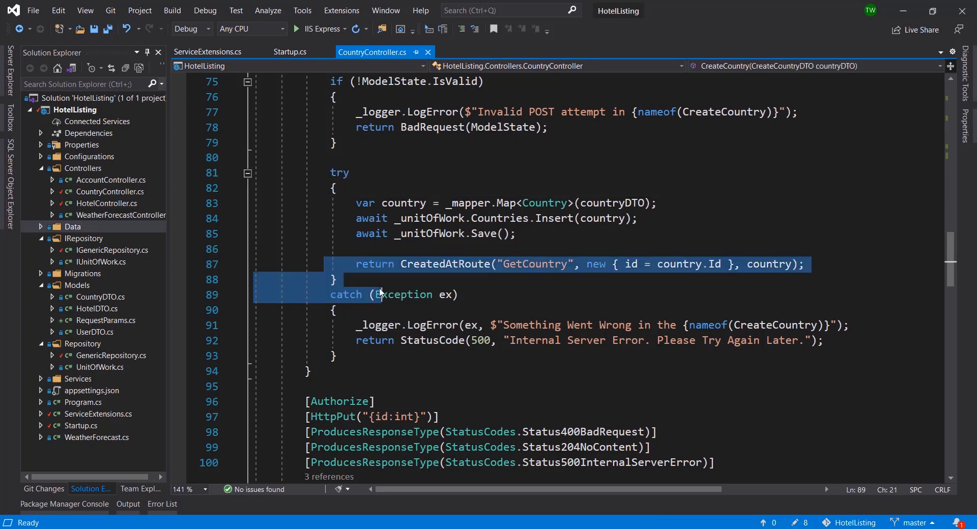
scroll("up", 3)
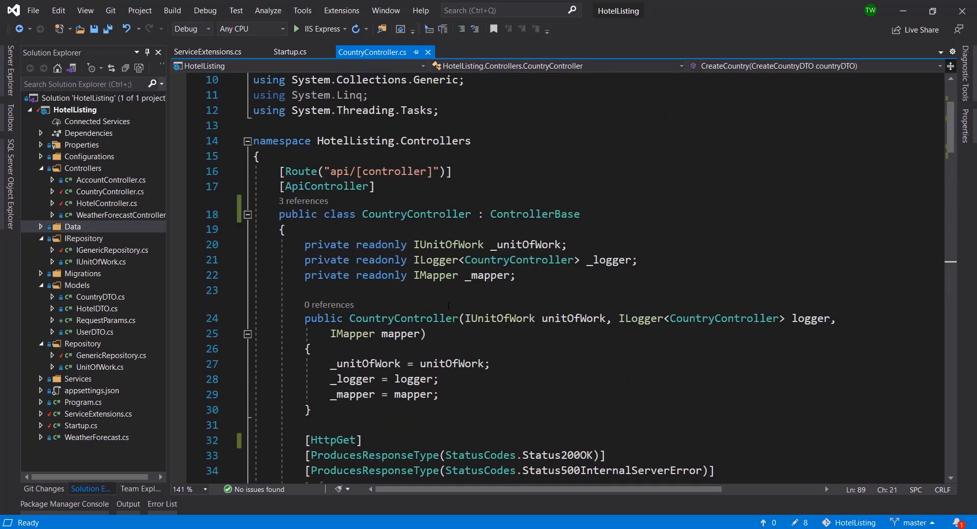
scroll("down", 3)
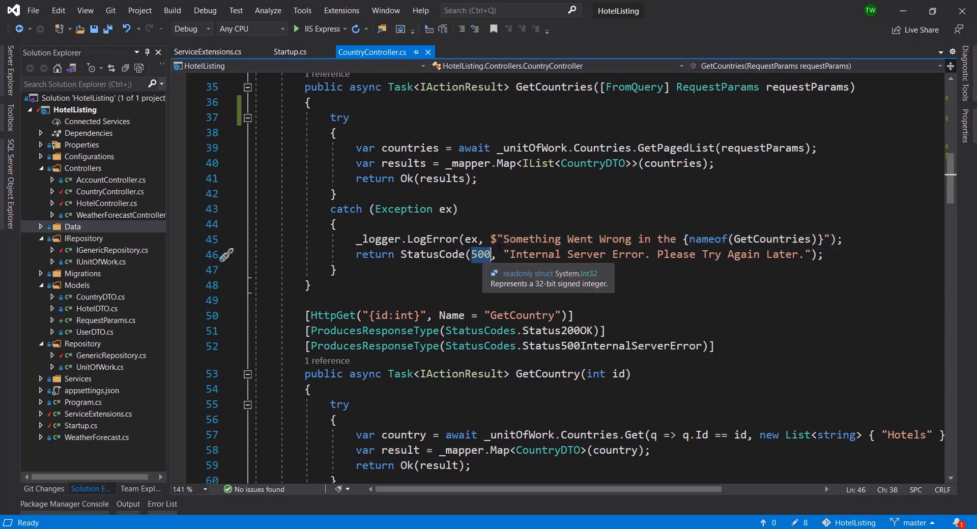
mouse_move(433, 254)
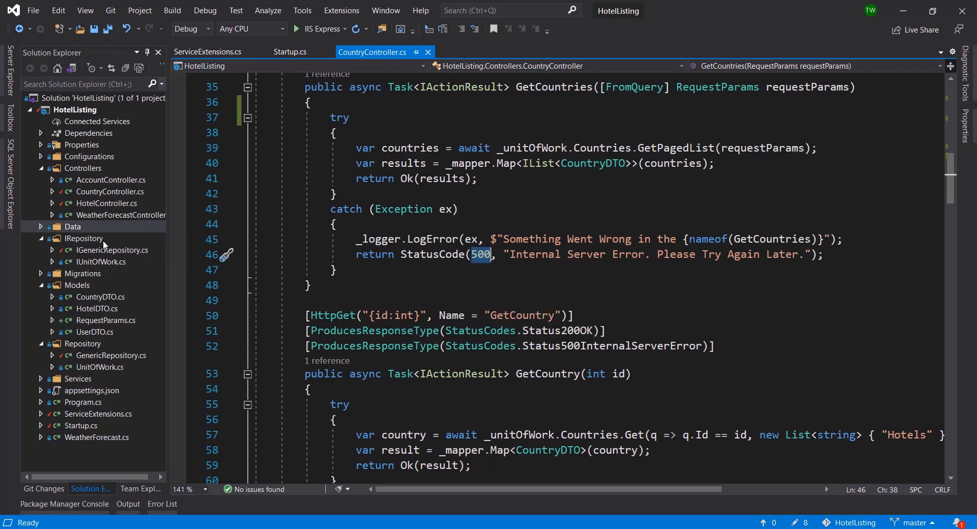
- Add a new class named Error to the Models folder
left_click(77, 285)
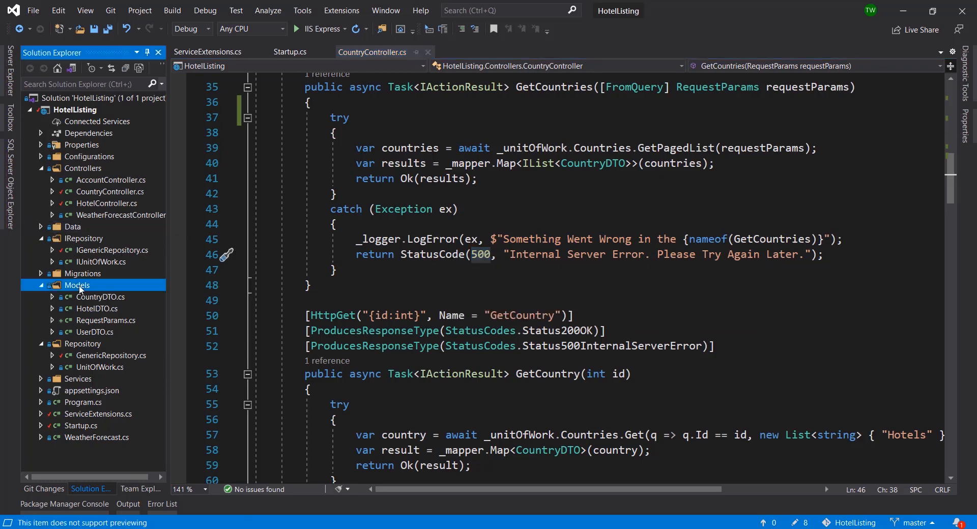
mouse_move(295, 312)
type("Aer")
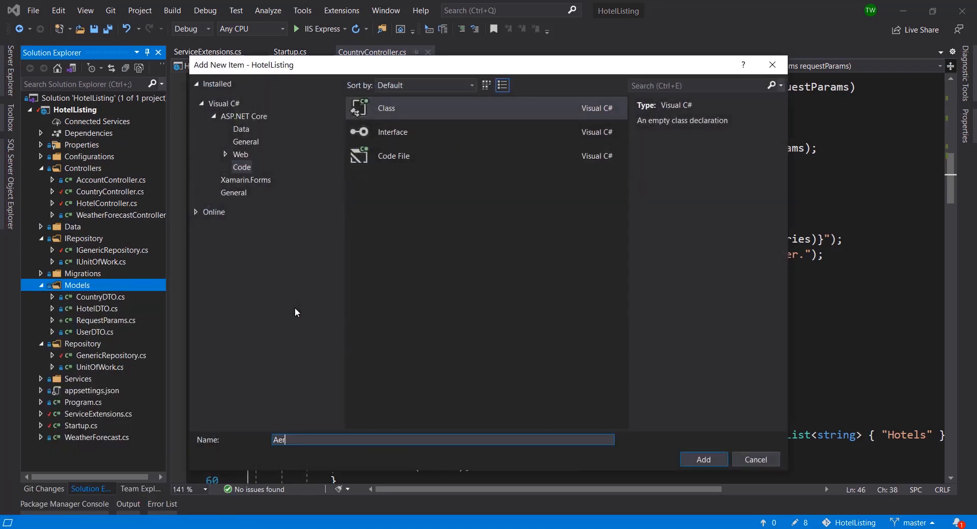
type("Error")
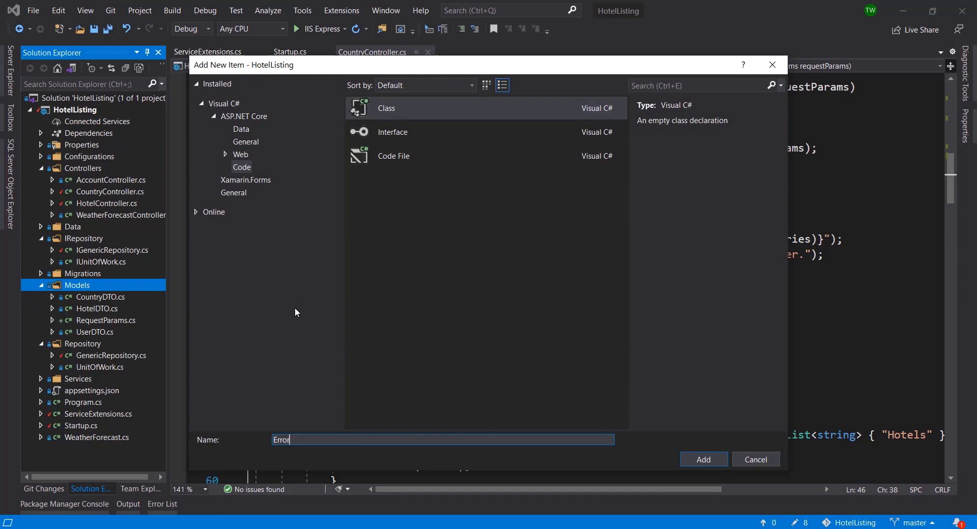
left_click(703, 459)
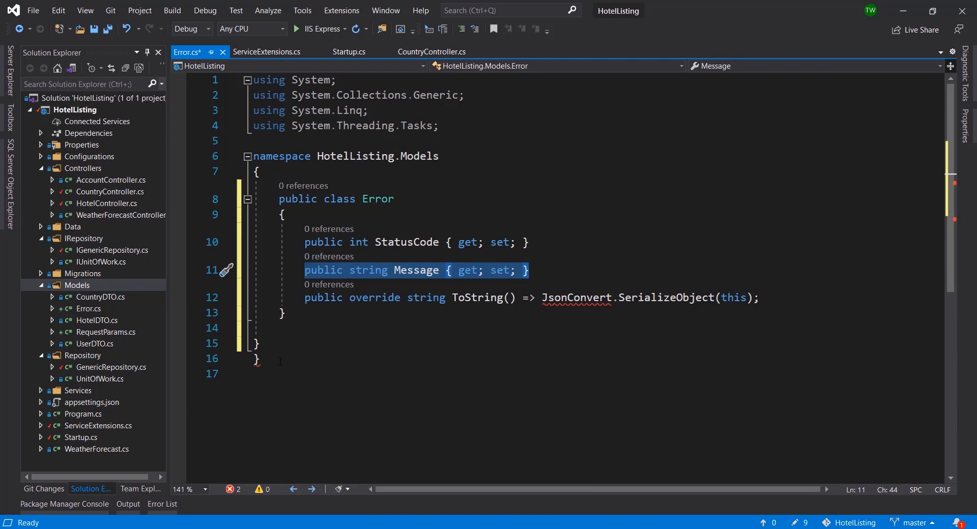
- Fix the JsonConvert reference in ToString by adding using Newtonsoft.Json
left_click(281, 361)
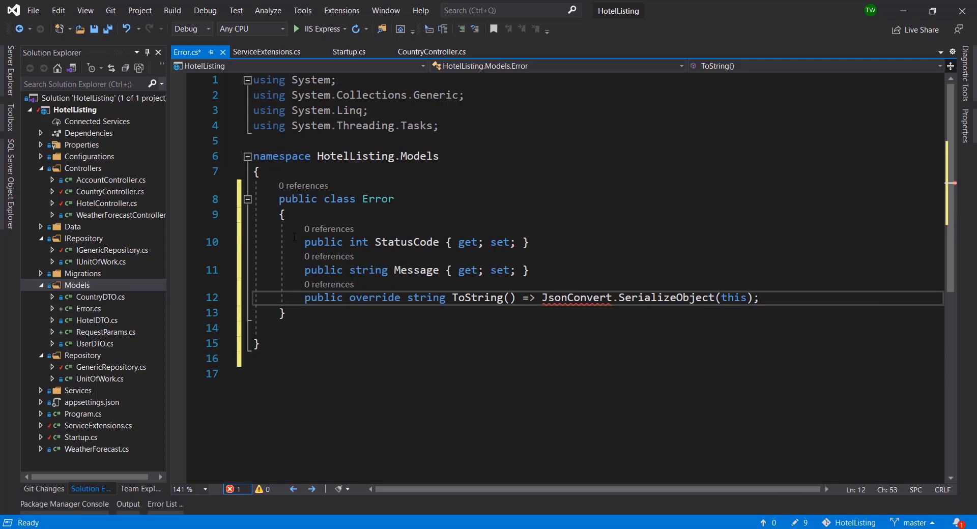
mouse_move(578, 297)
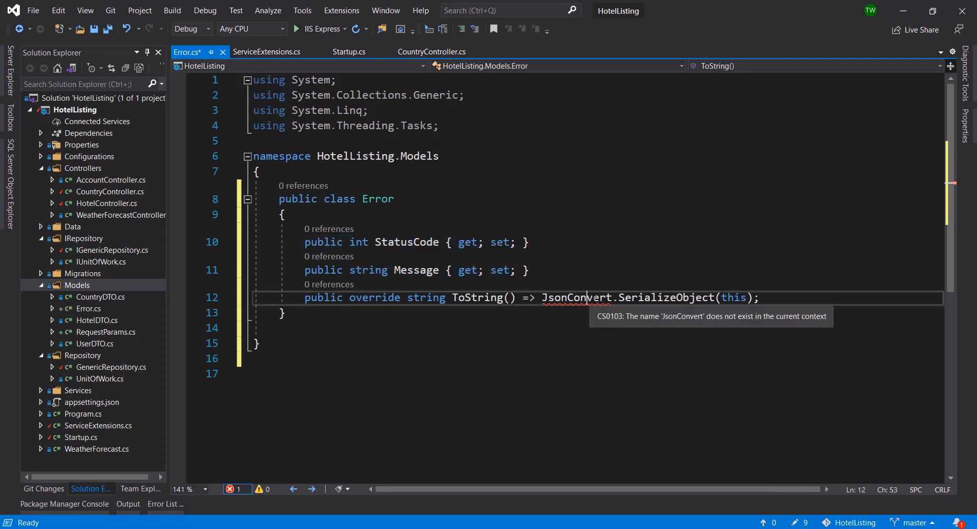
left_click(227, 298)
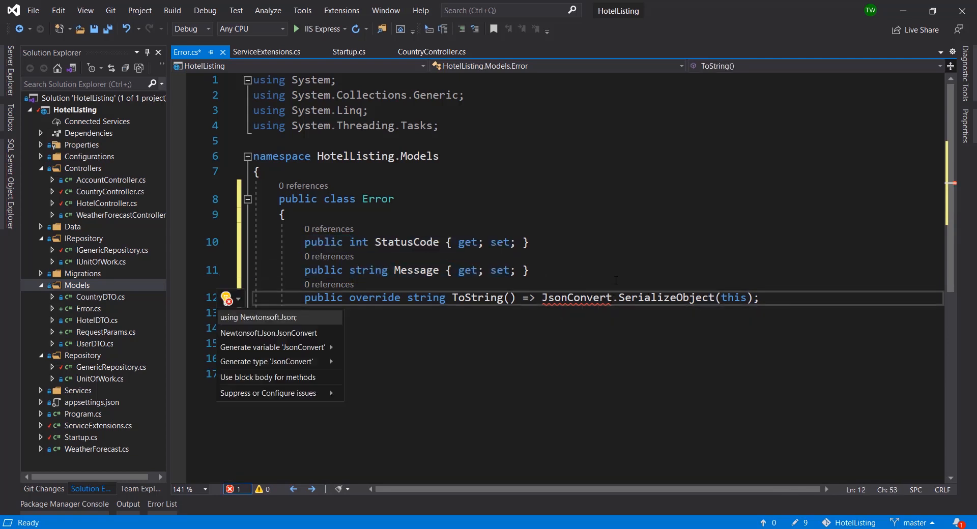
mouse_move(258, 318)
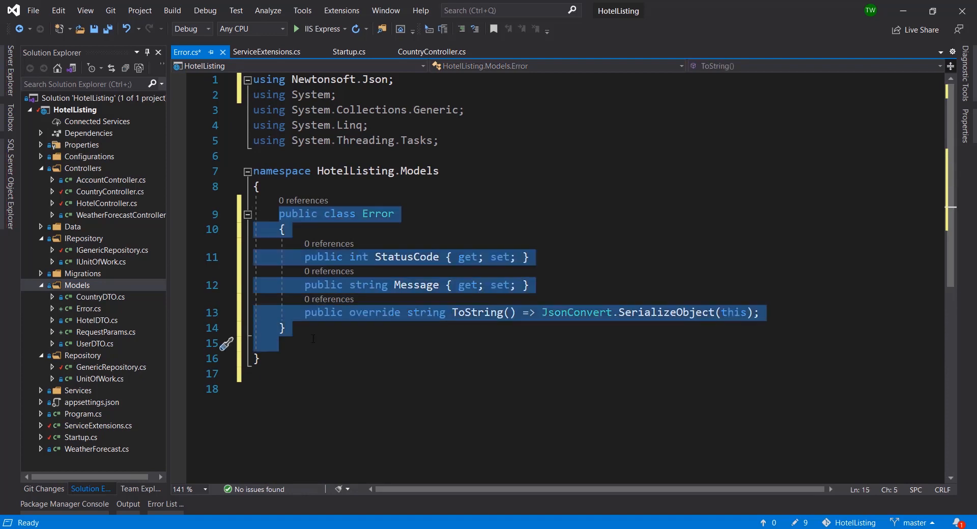
left_click(255, 186)
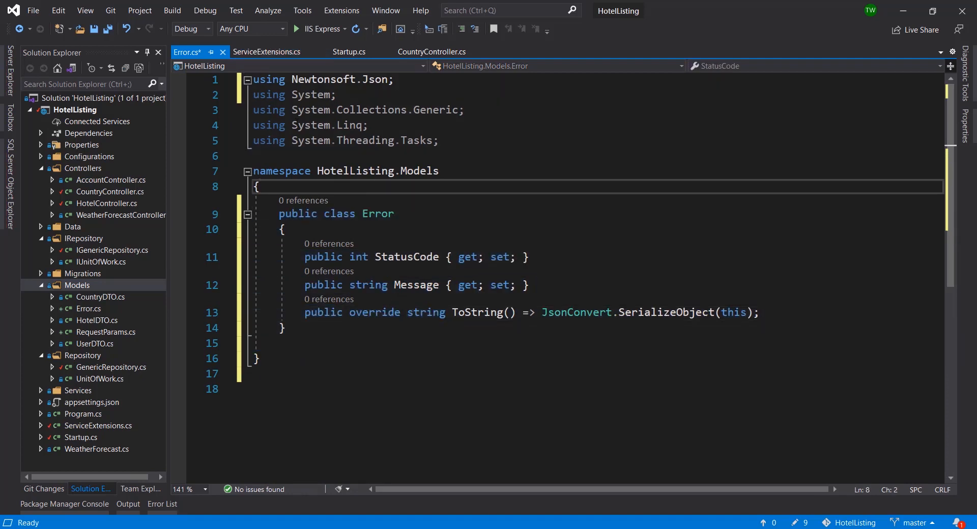
- Add an empty ConfigureExceptionHandler(this IApplicationBuilder app) method in ServiceExtensions
left_click(347, 52)
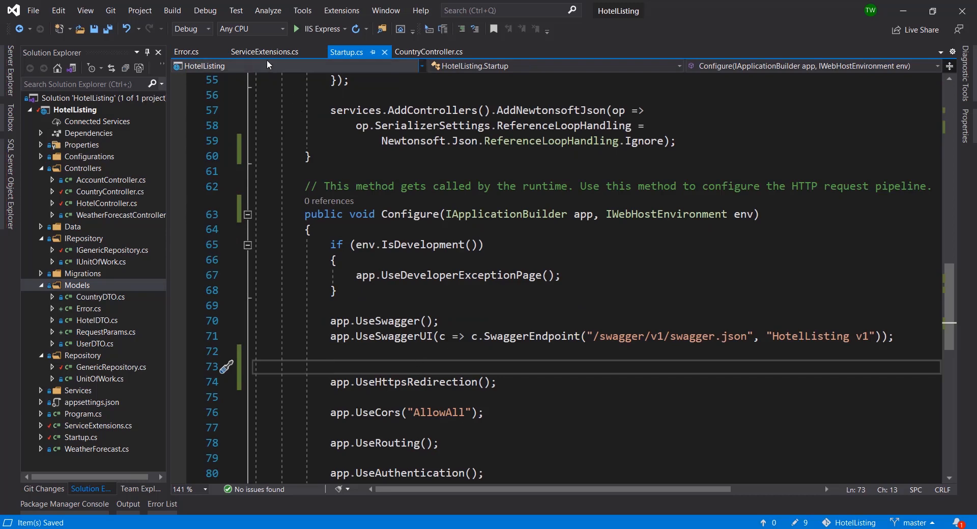
left_click(264, 52)
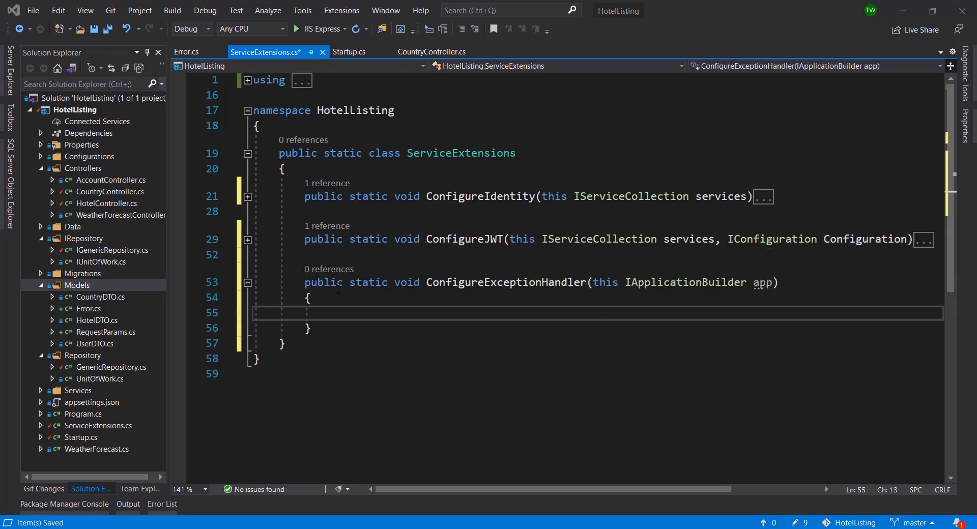
double_click(505, 282)
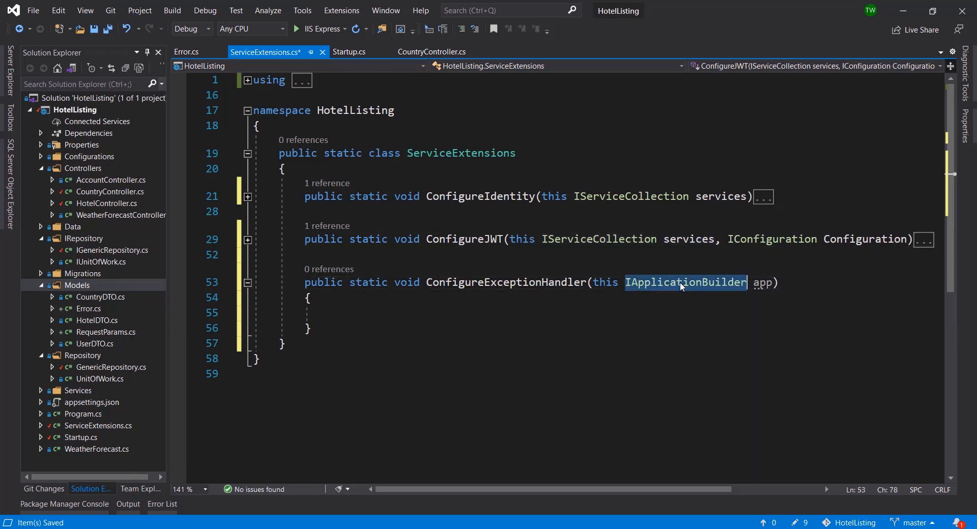
left_click(310, 329)
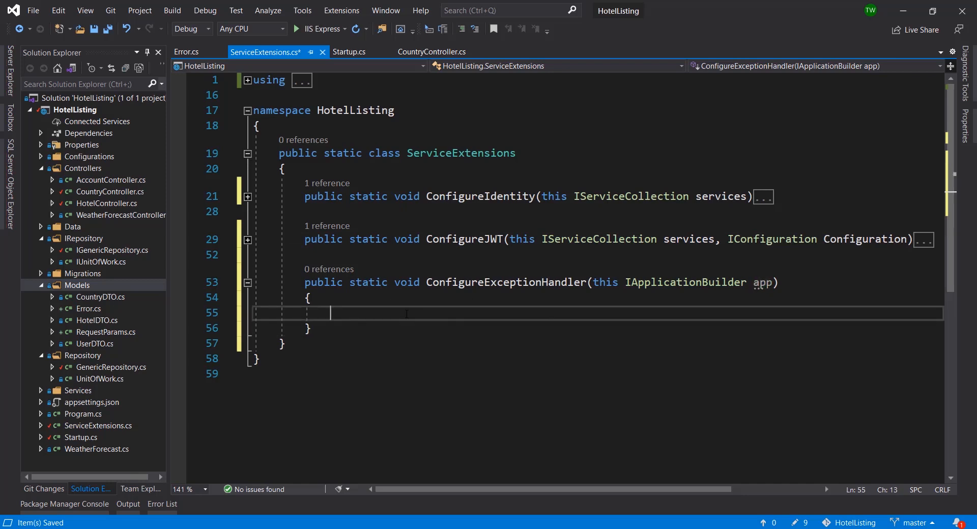
- Write app.UseExceptionHandler(error => { }); as the method body
type("app")
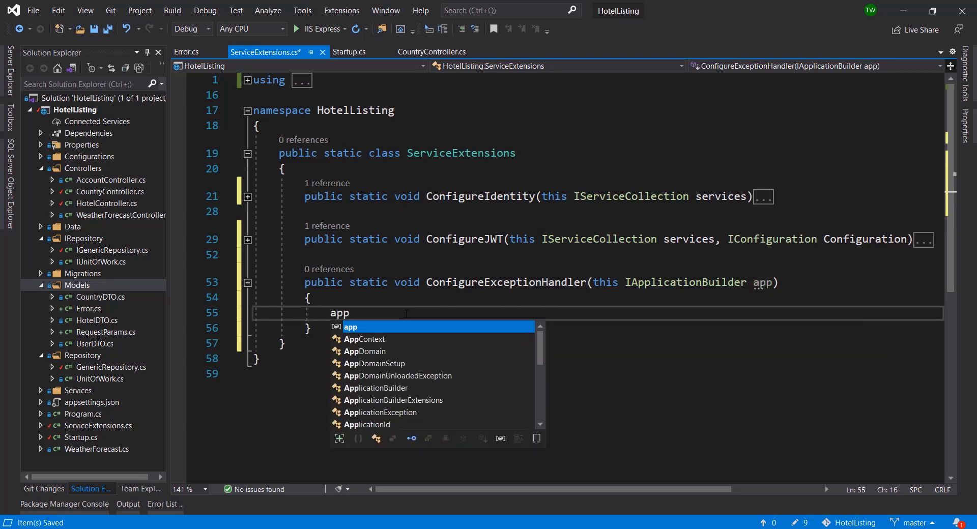
type(".Use")
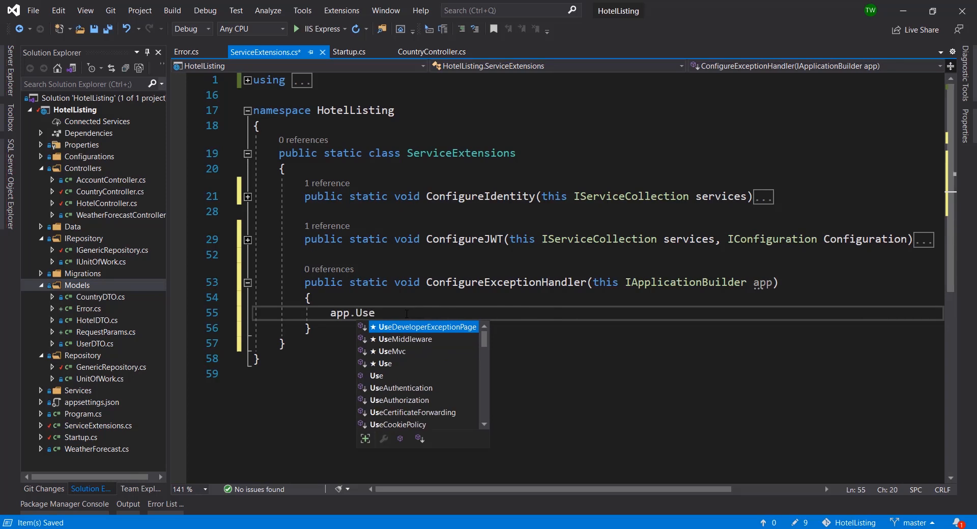
type("ExceptionHandler")
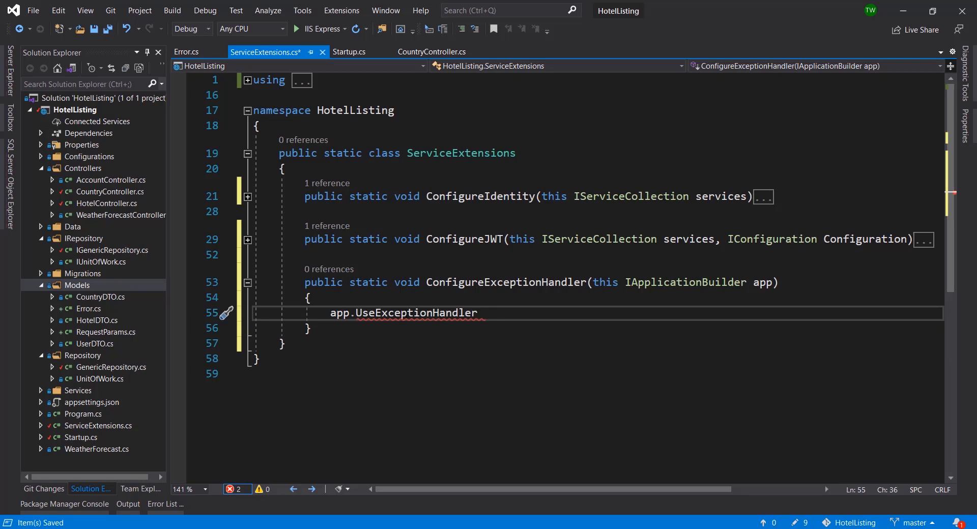
type("()")
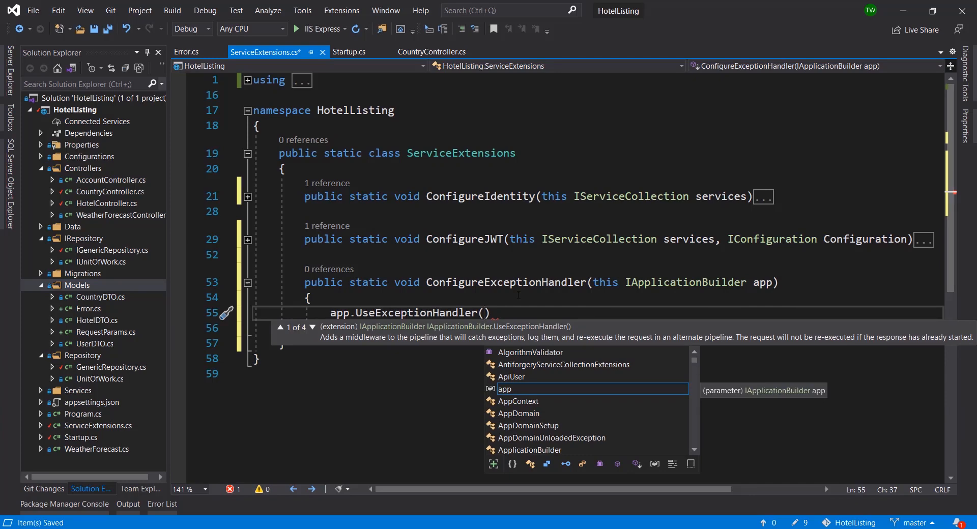
type("errorHandlingPath =>")
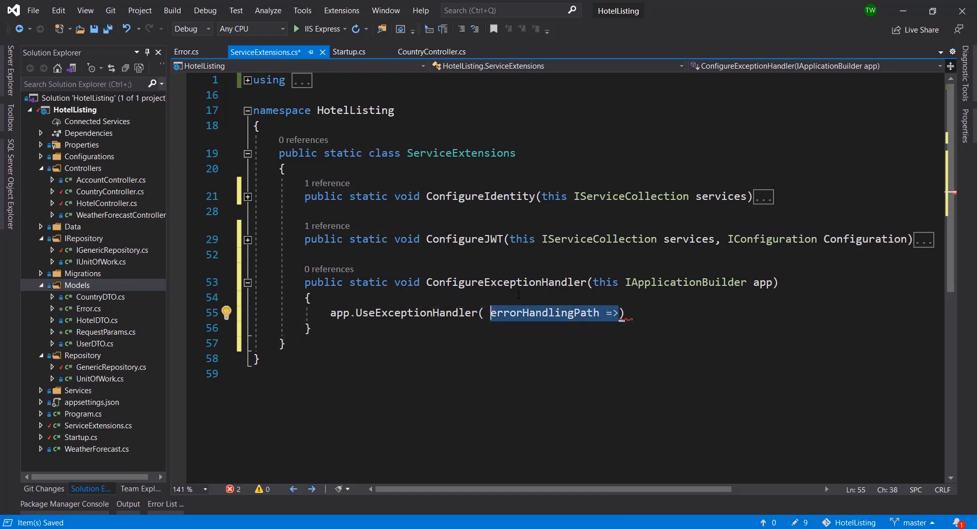
type("error")
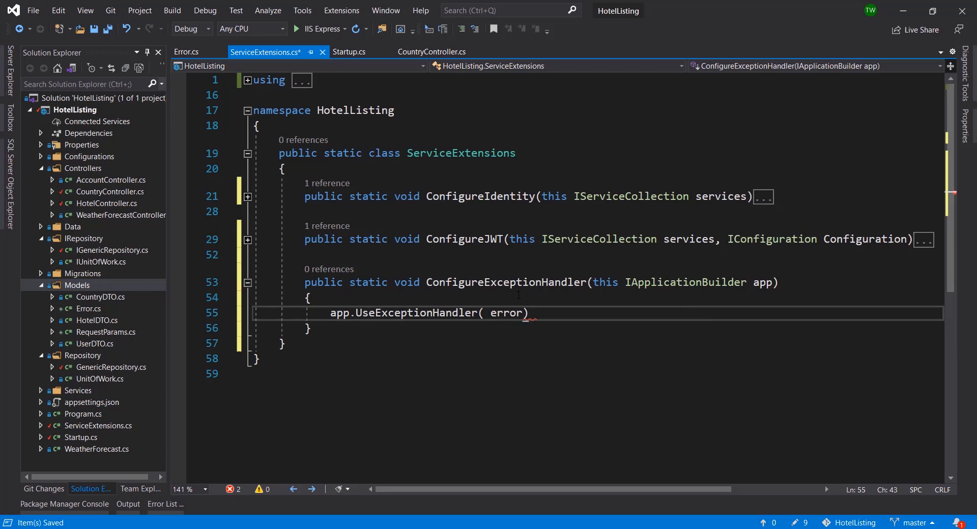
type("=>")
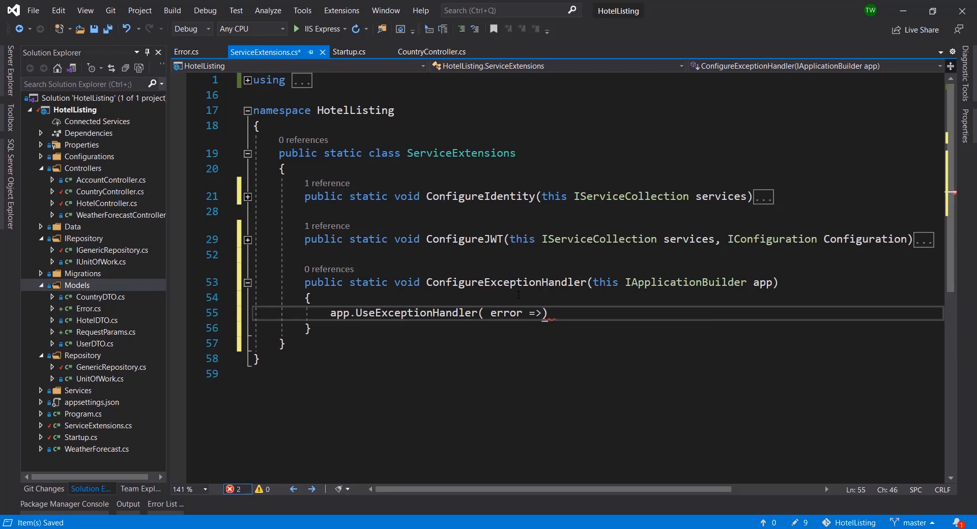
type("{ }")
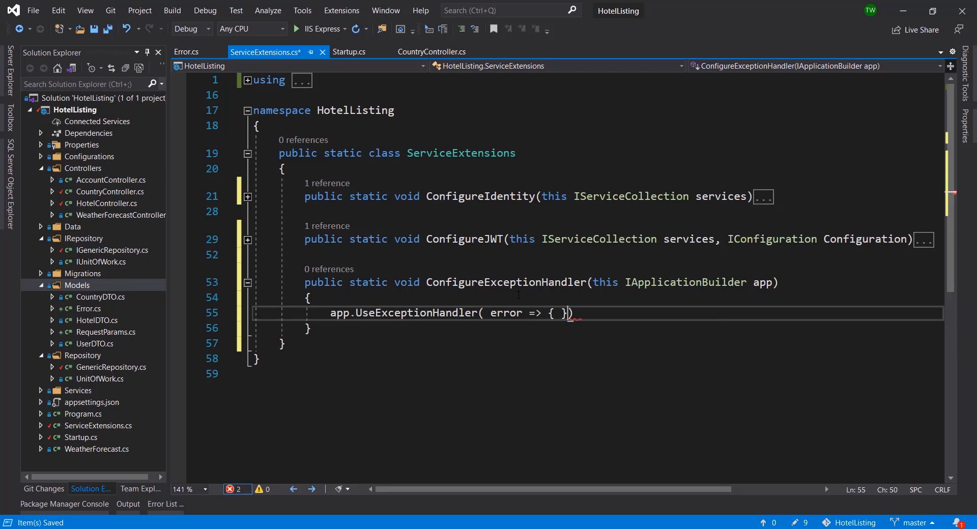
type(")")
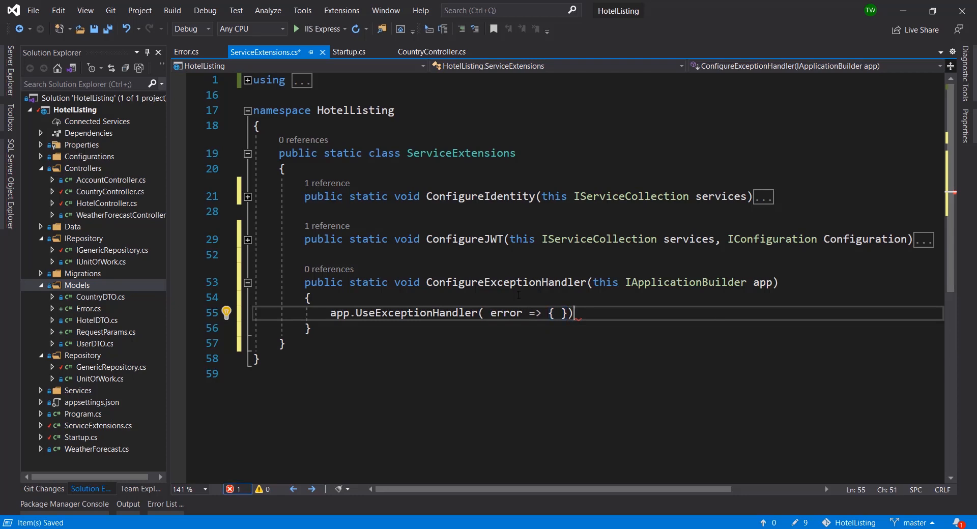
type(";")
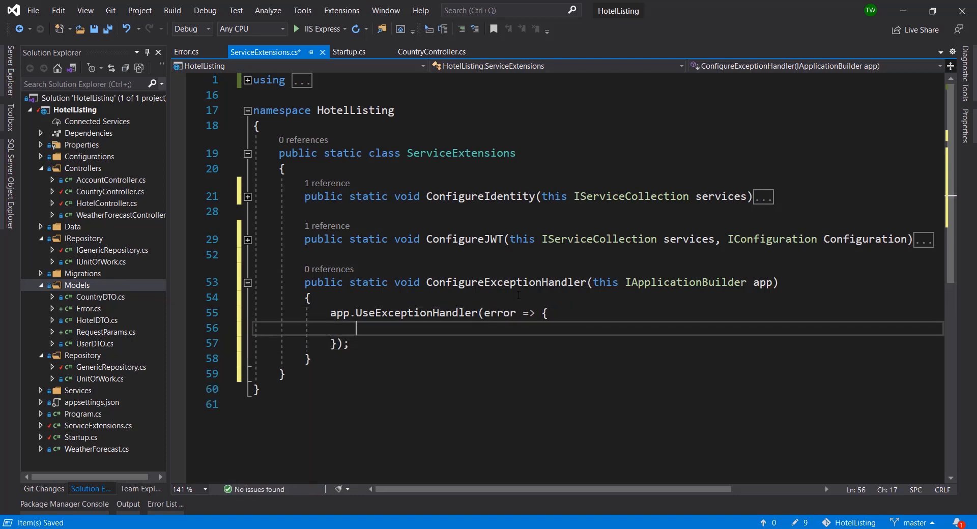
- Add error.Run(async context => { }) with the lambda body on its own lines
type("error.Run();")
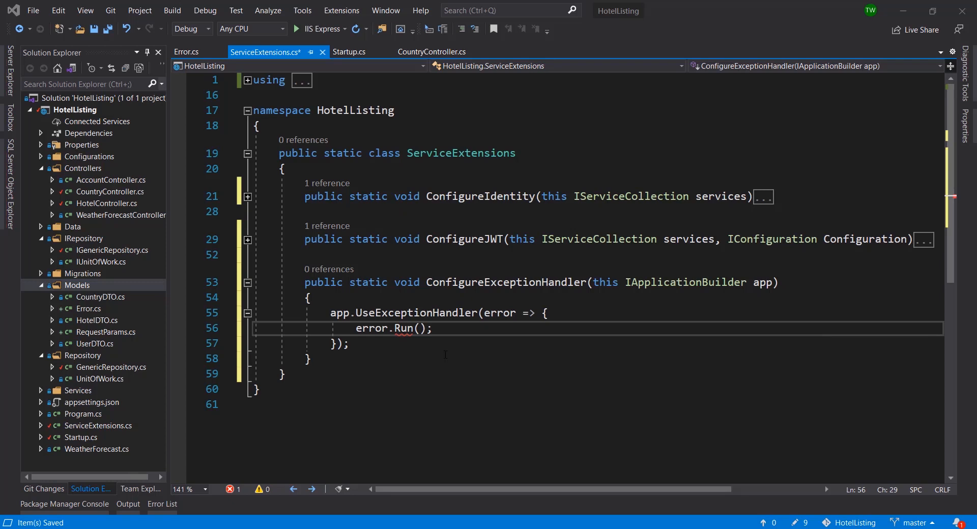
type("a")
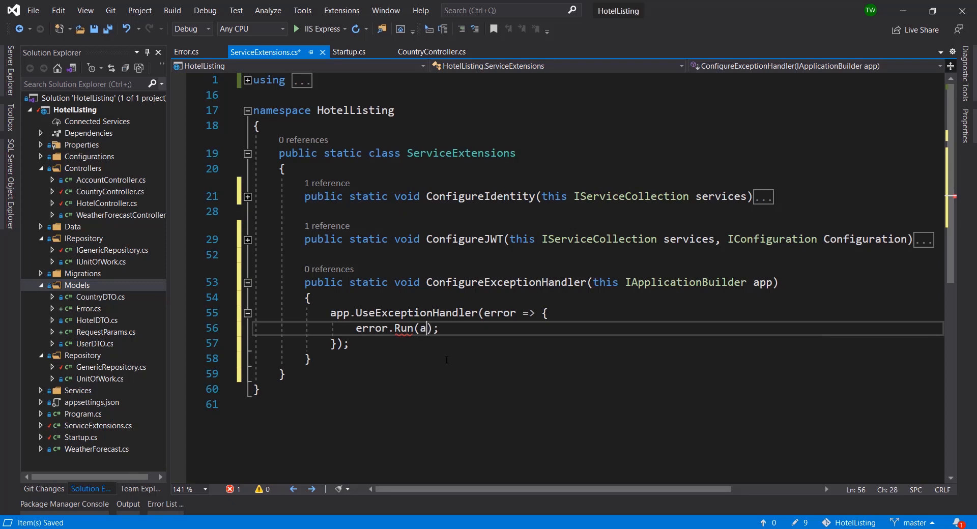
type("sync")
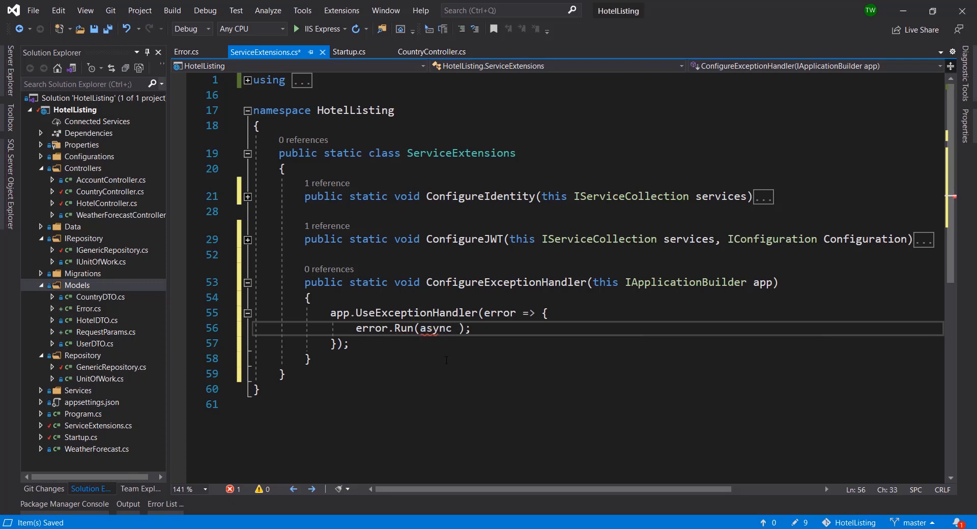
type("context")
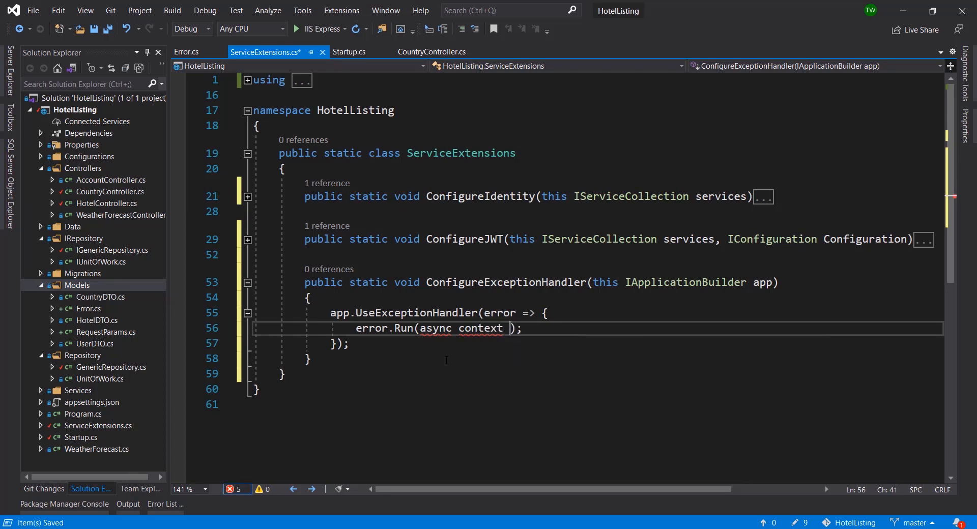
type("=")
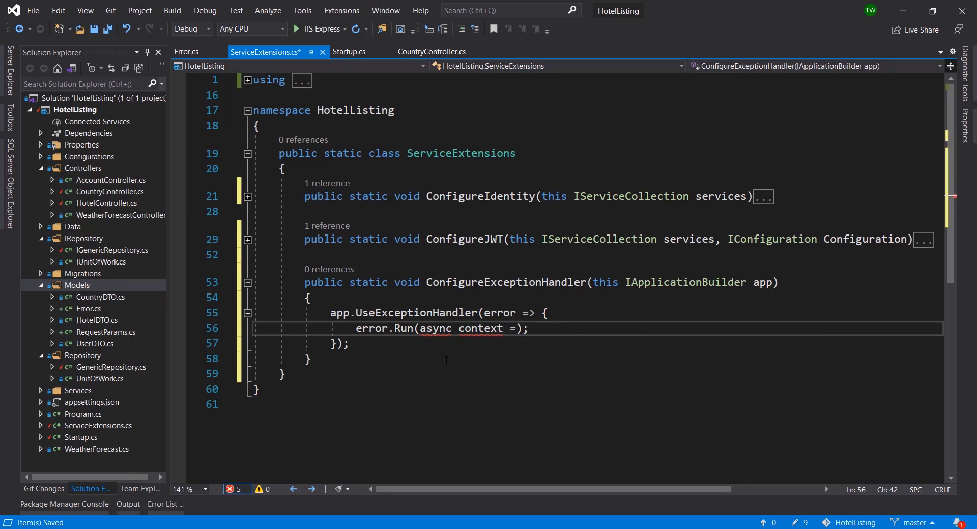
type("=> { }")
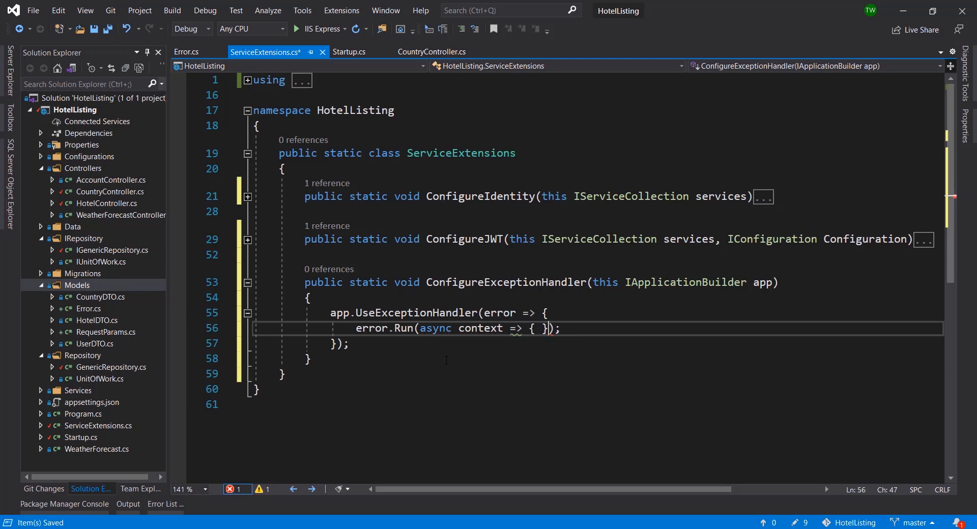
key("Enter")
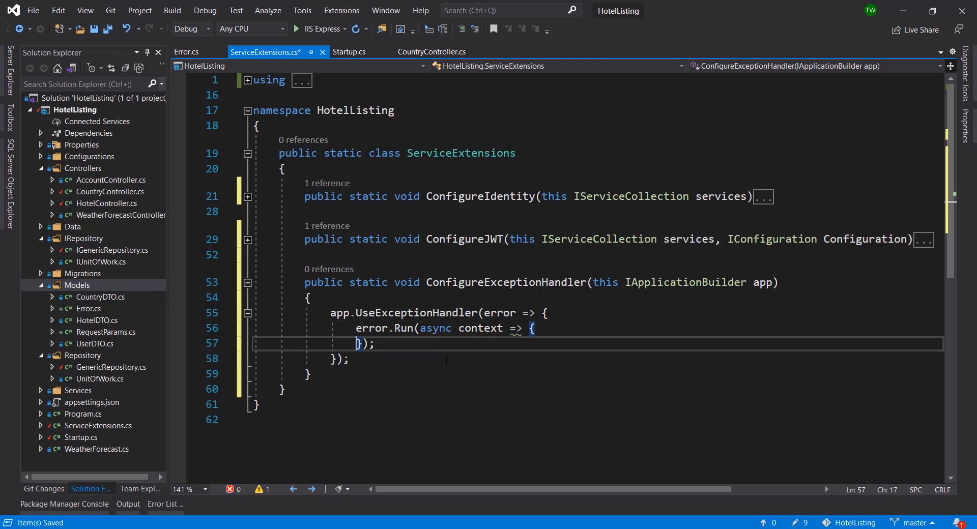
key("enter")
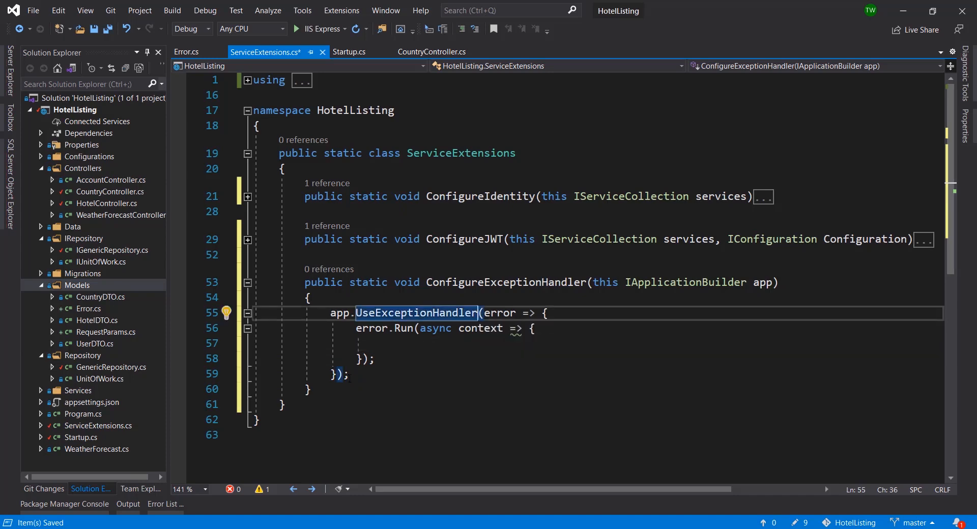
- Set the response StatusCode to Status500InternalServerError and ContentType to application/json, then view CountryController's 500 return
left_click(369, 358)
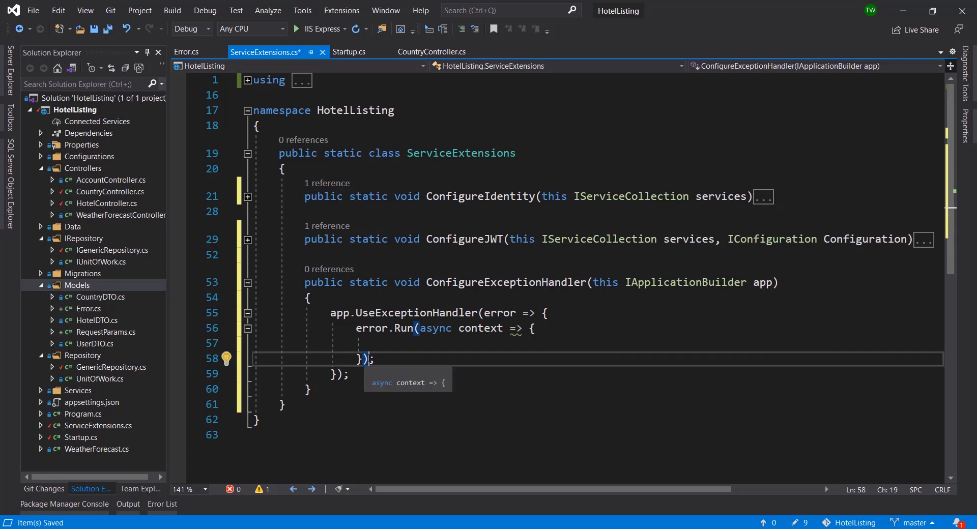
left_click(387, 343)
type("context.Response.StatusCode = StatusCodes.Status500InternalServerError;")
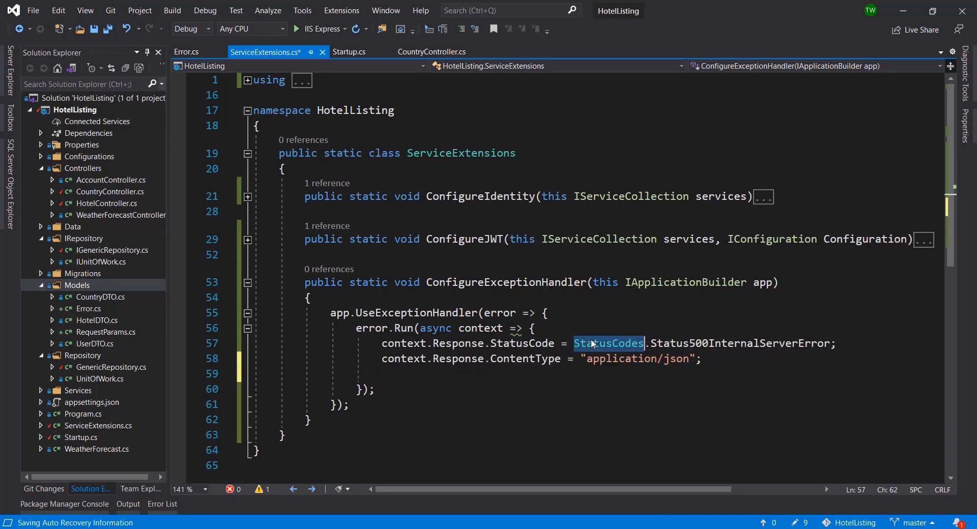
double_click(738, 343)
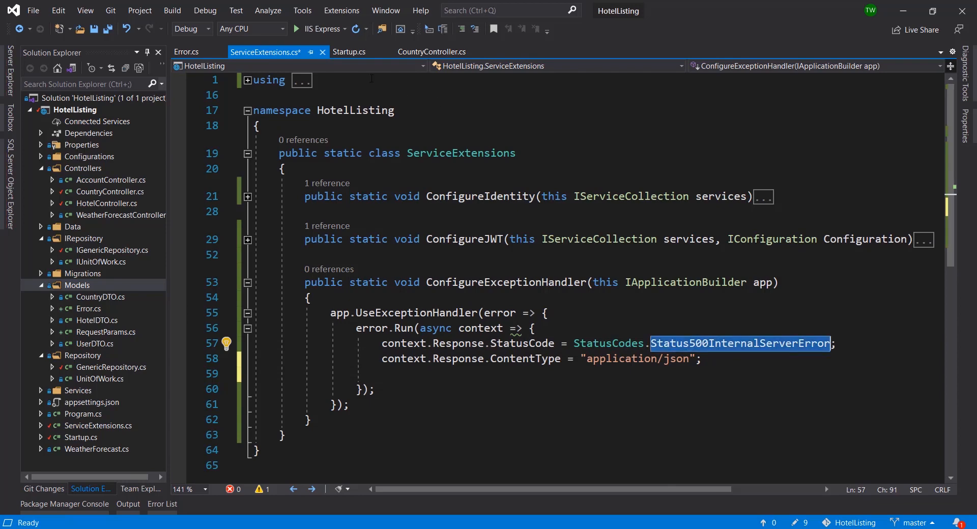
left_click(432, 52)
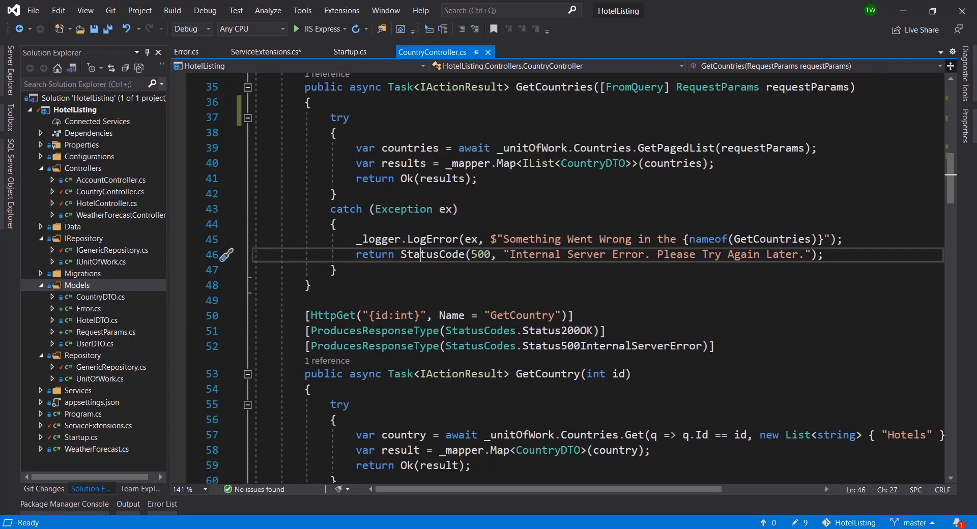
left_click(185, 52)
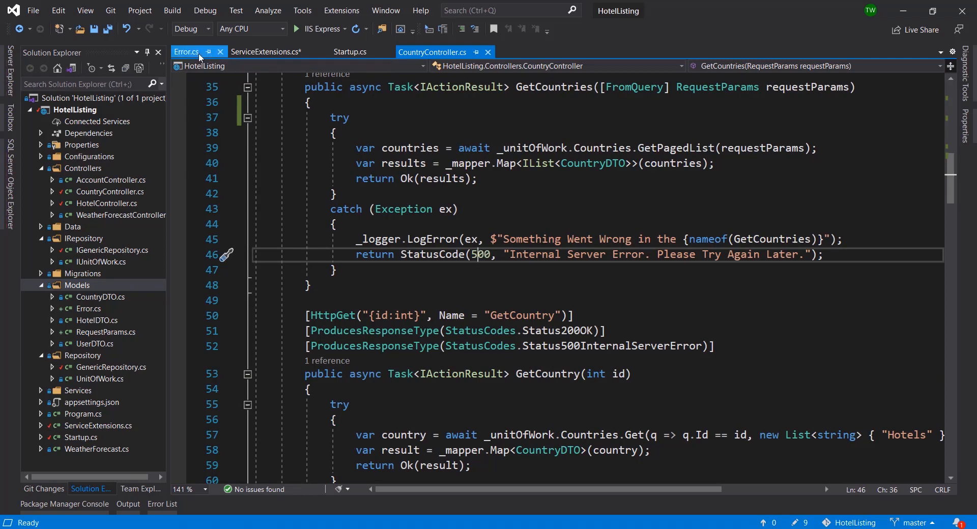
- Return to ServiceExtensions and select the StatusCodes.Status500InternalServerError constant
left_click(350, 52)
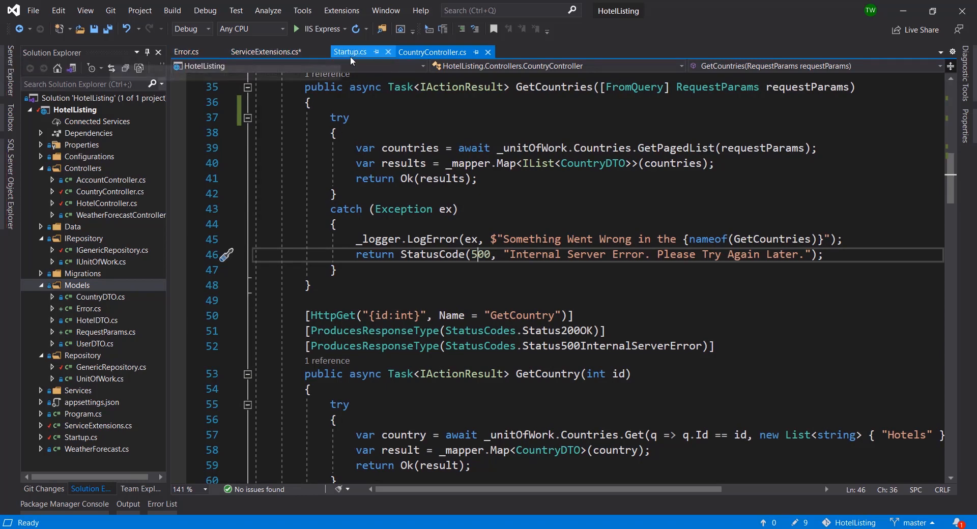
left_click(267, 52)
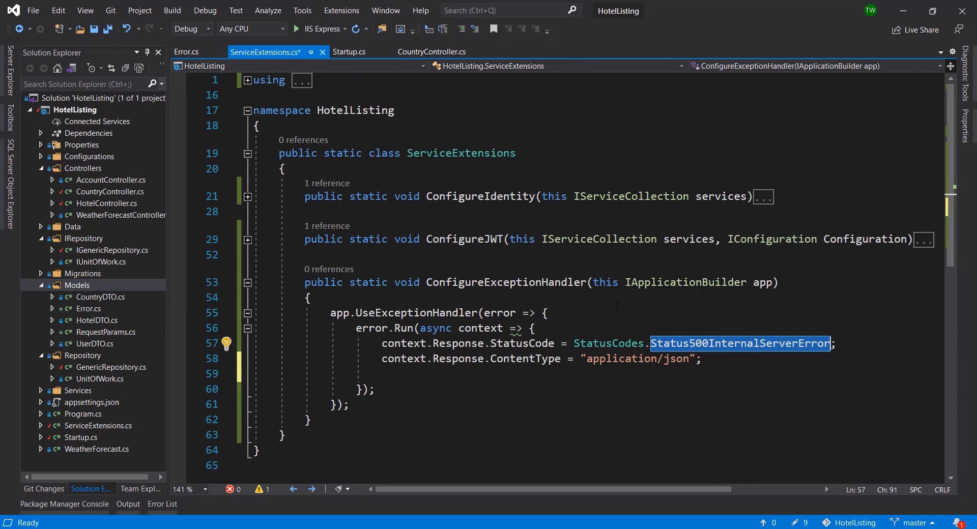
double_click(607, 343)
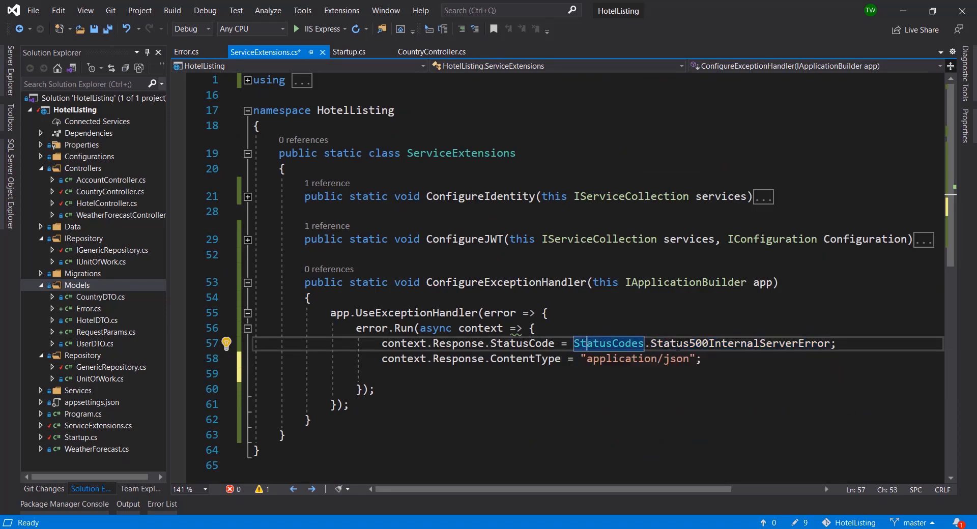
double_click(739, 343)
type("var contextFeature = context.Features.Get<IExceptionHandlerFeature>();")
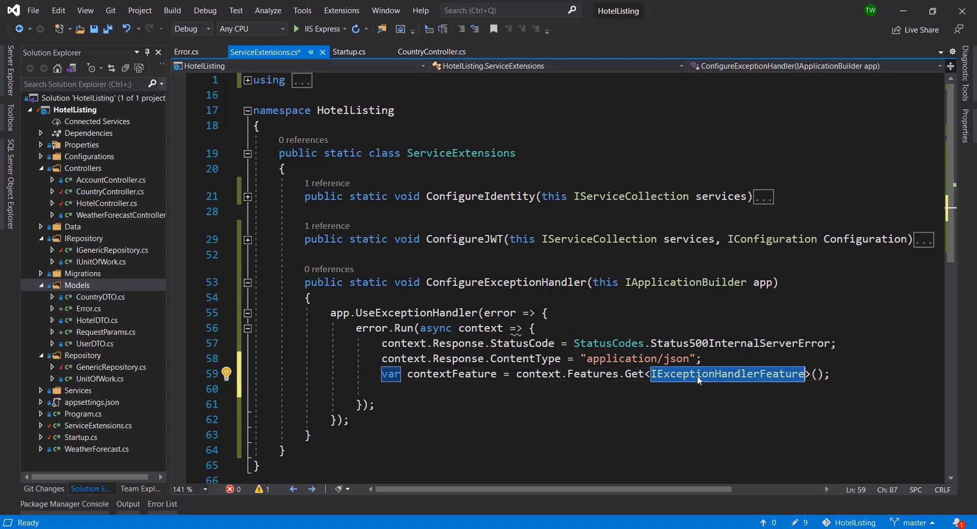
mouse_move(692, 374)
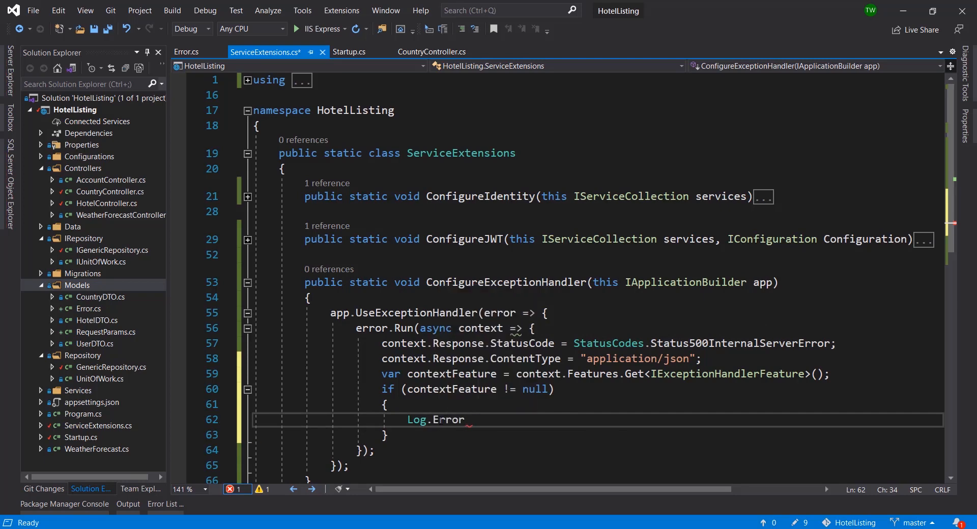
- Copy CountryController's LogError message into Log.Error, replacing nameof(GetCountries) with contextFeature.Error
left_click(432, 52)
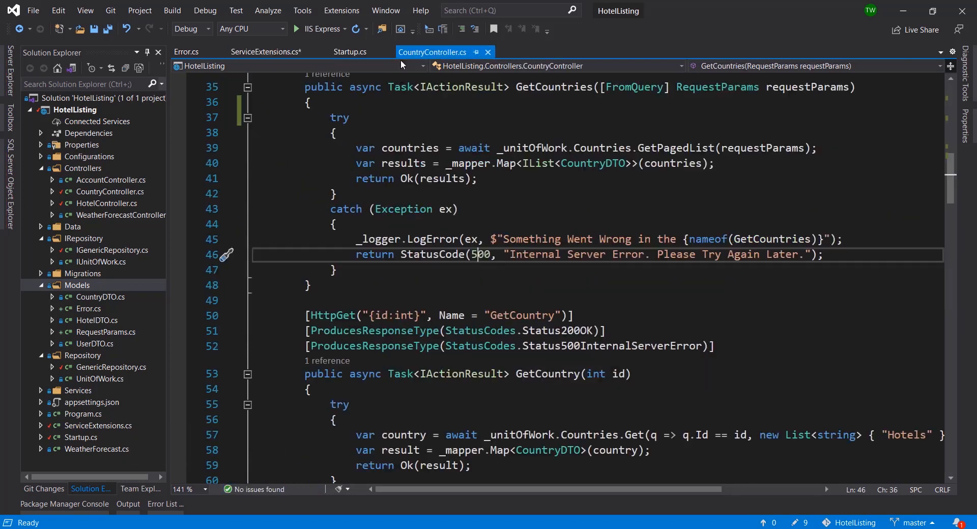
double_click(379, 239)
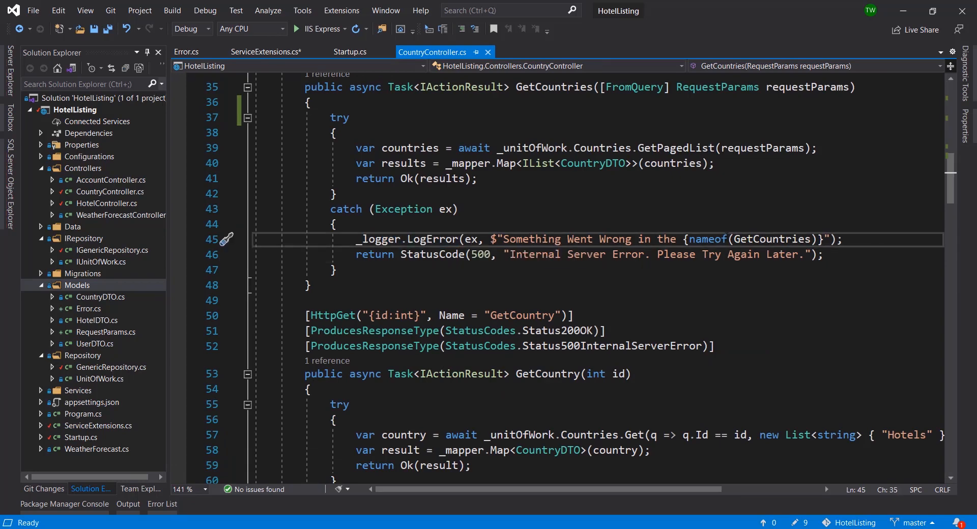
double_click(471, 239)
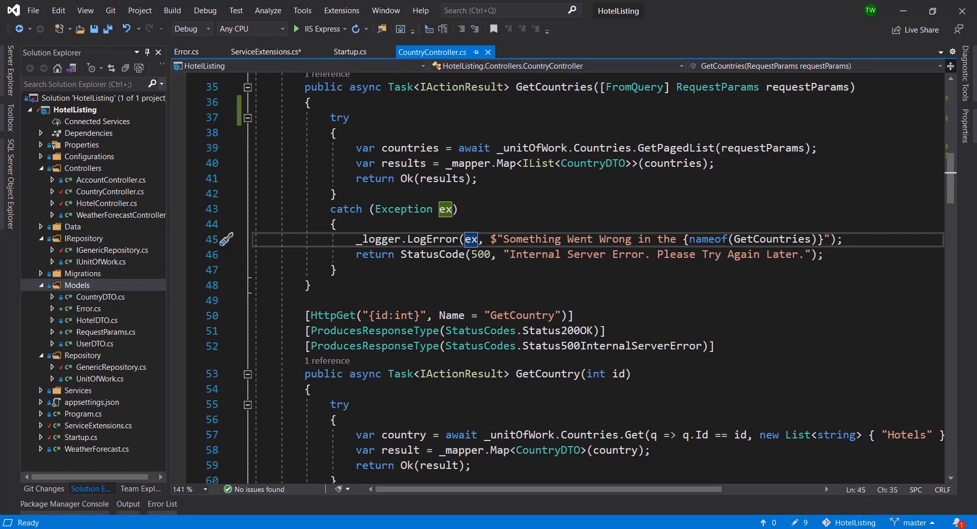
mouse_move(492, 514)
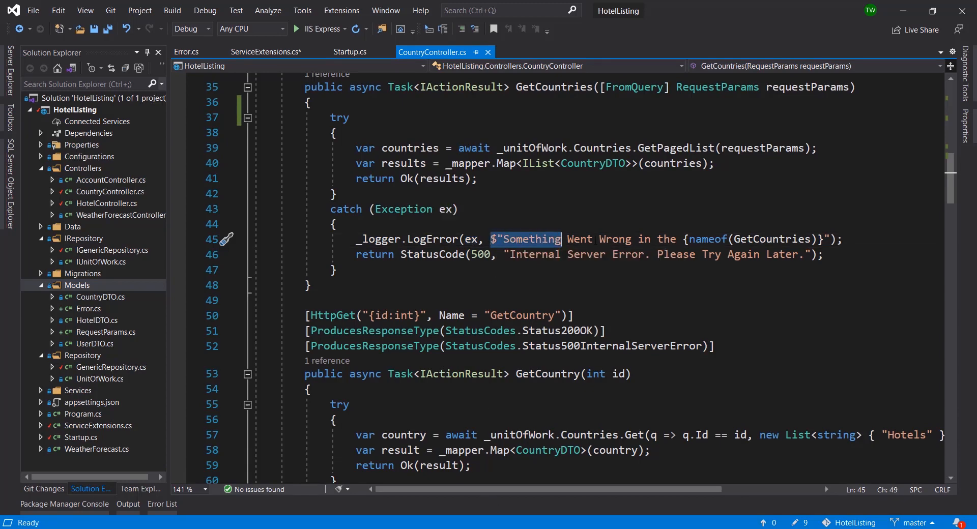
left_click(264, 52)
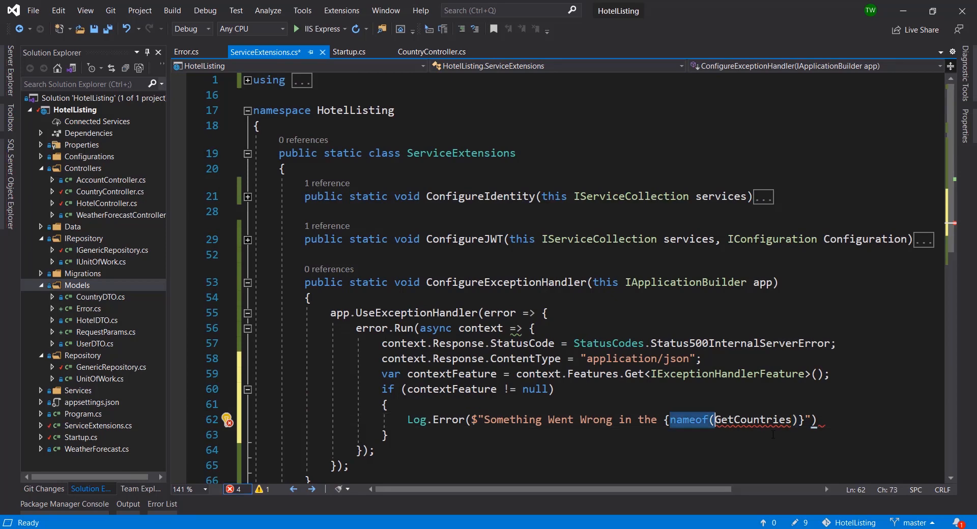
type("cont")
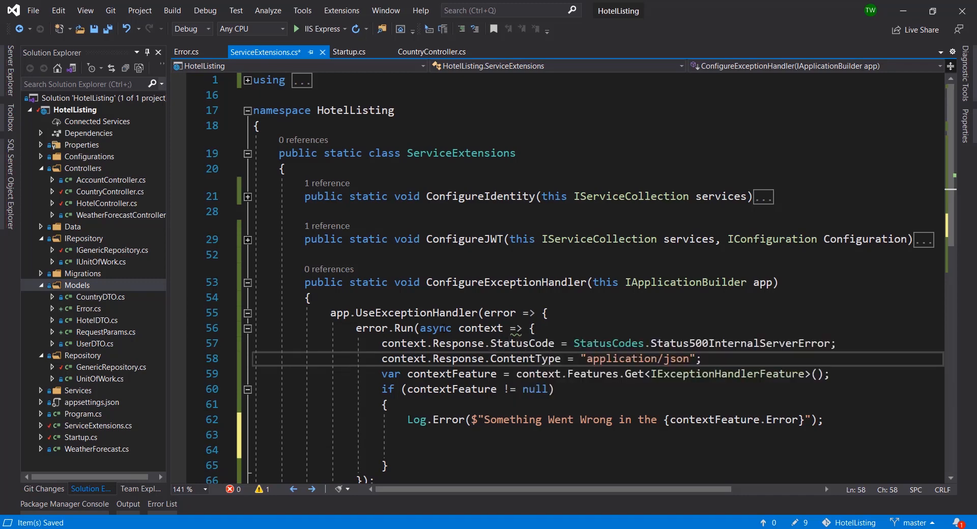
- Write await context.Response.WriteAsync after the log call
type("a")
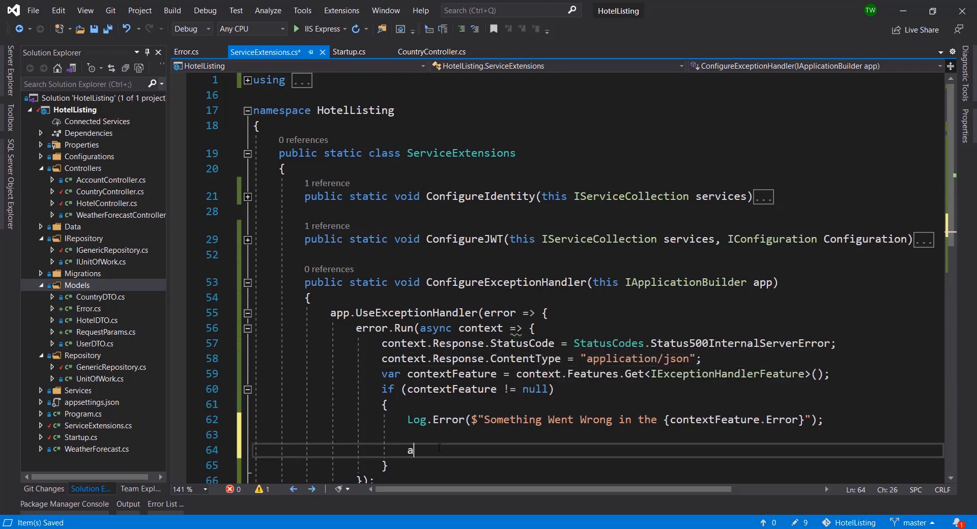
type("wait")
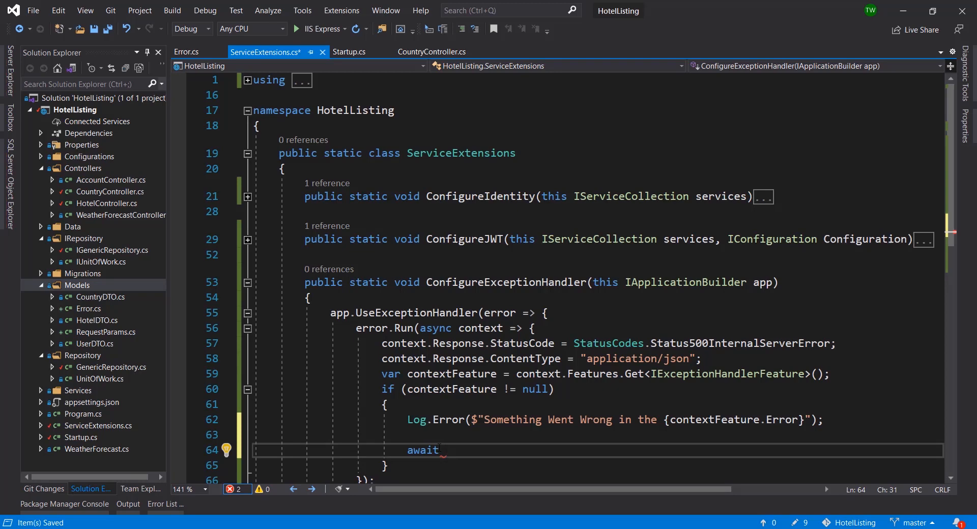
type("context")
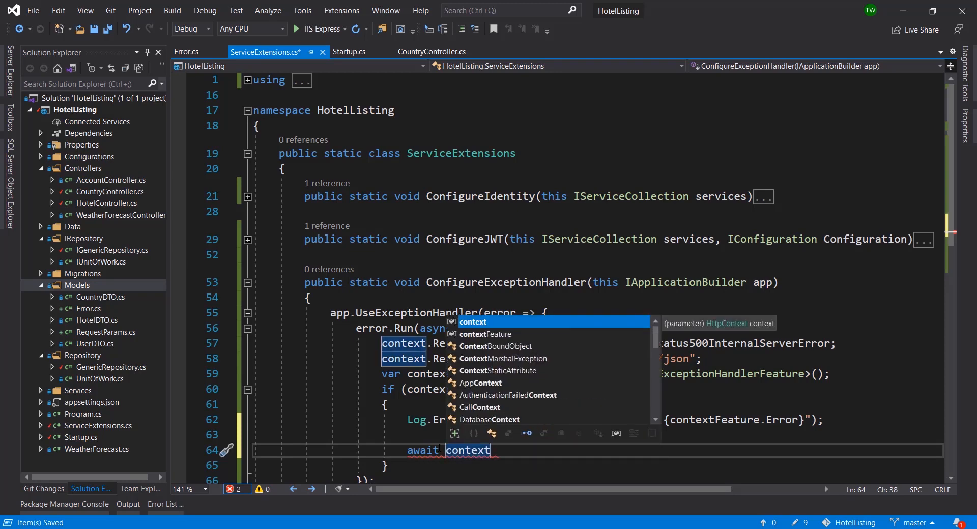
type(".Res")
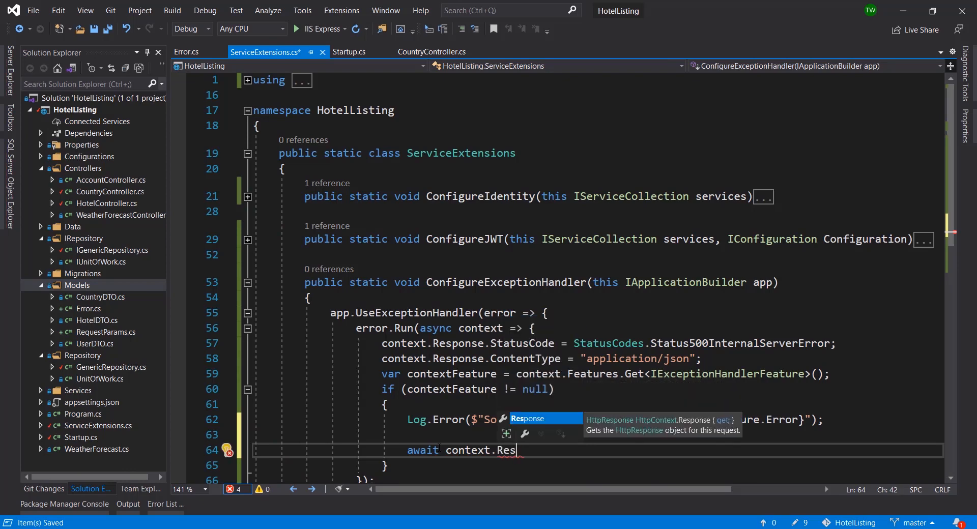
type("ponse.")
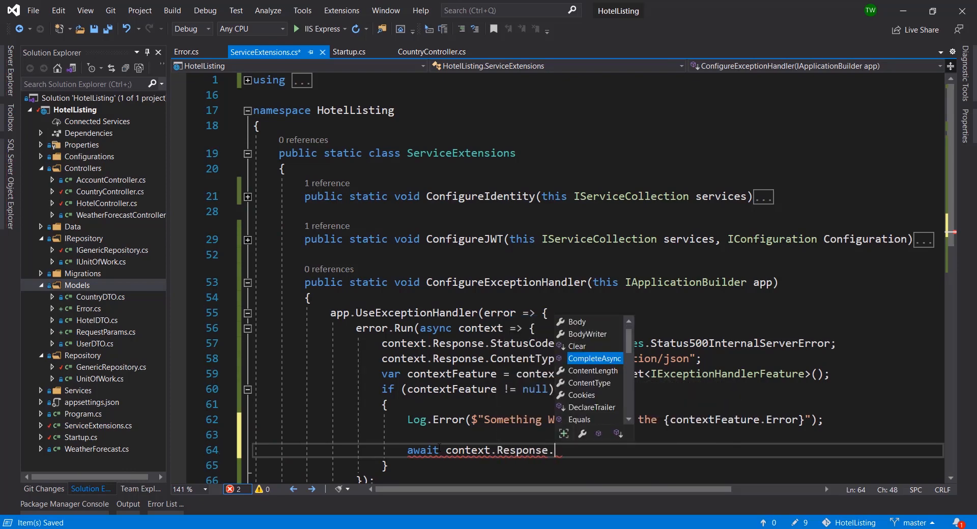
type("Wr")
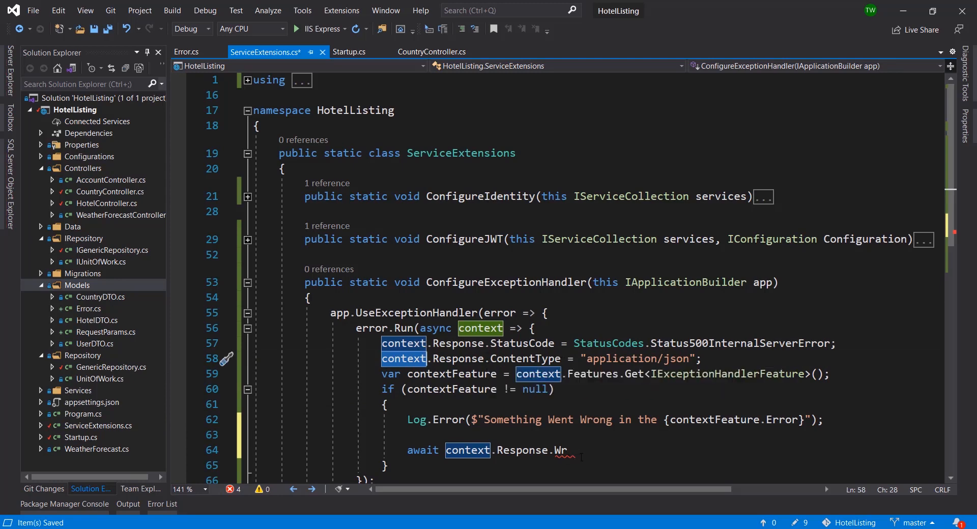
type("i")
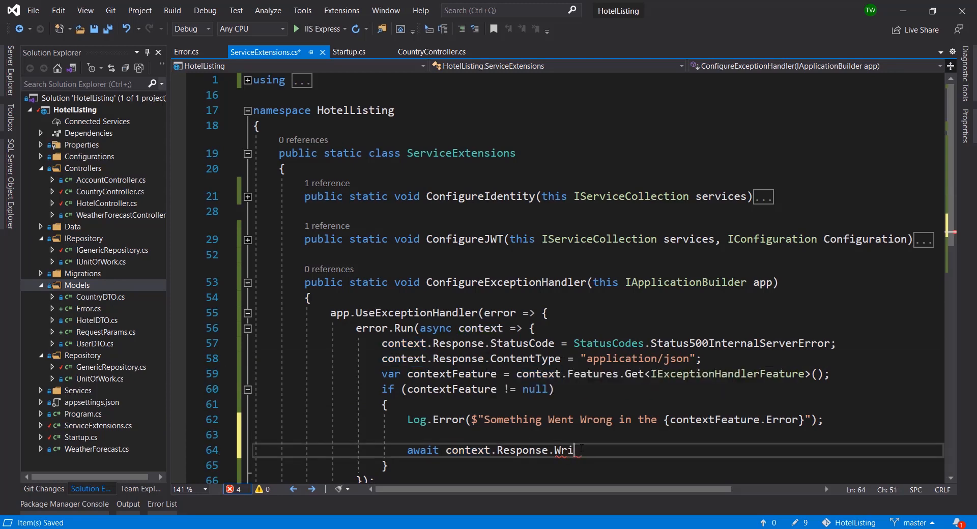
type("te")
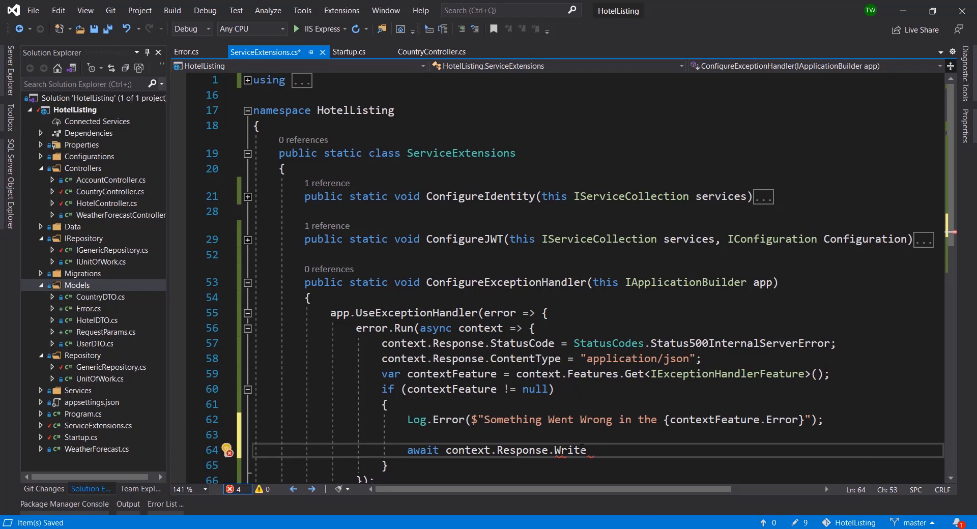
type("Async")
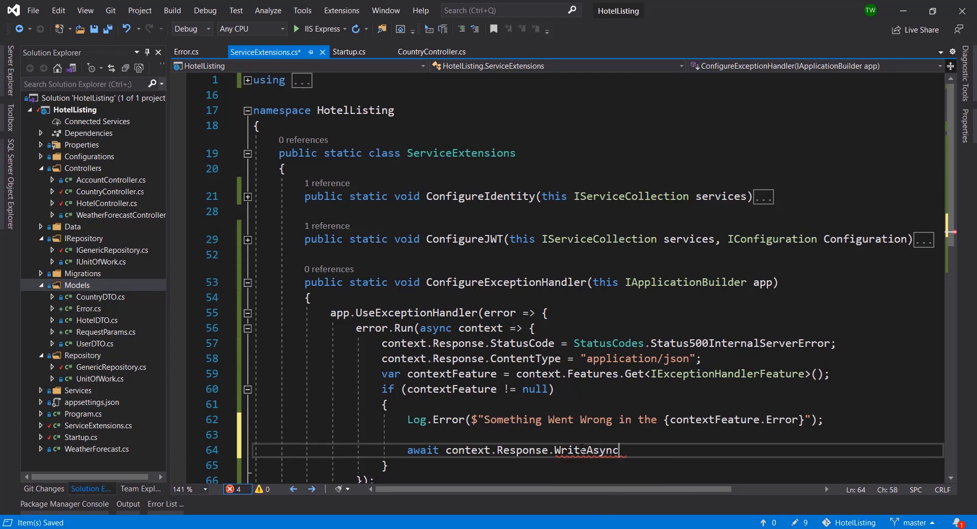
- Open the call with (new Error { to start the Error initializer
double_click(585, 450)
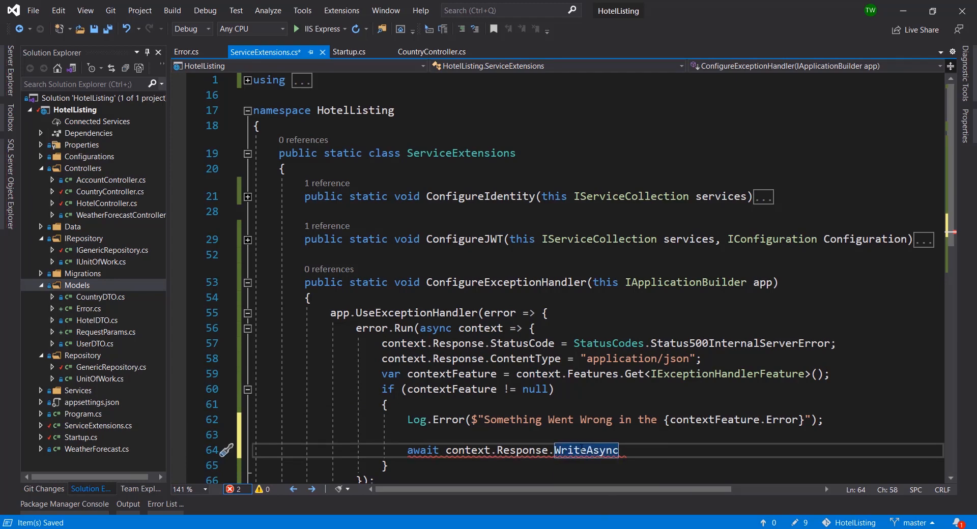
type("(ne")
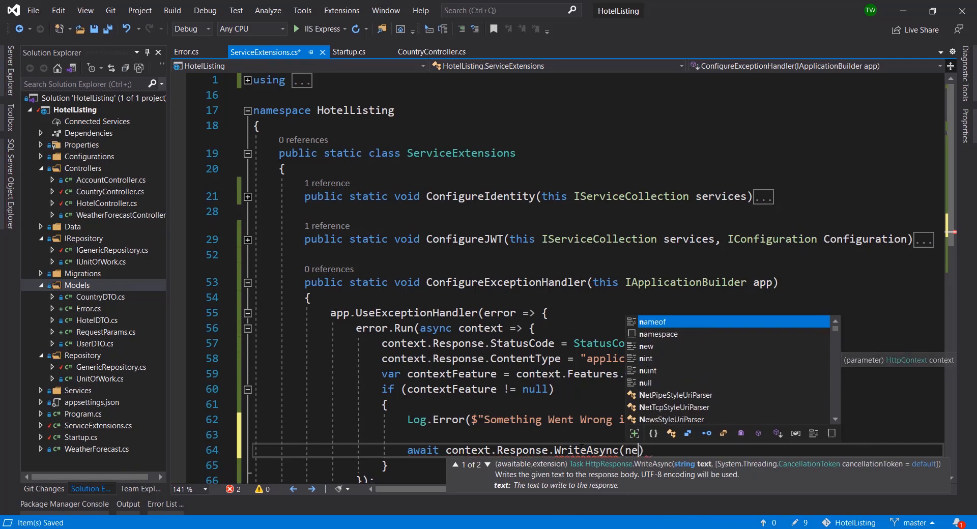
type("Error")
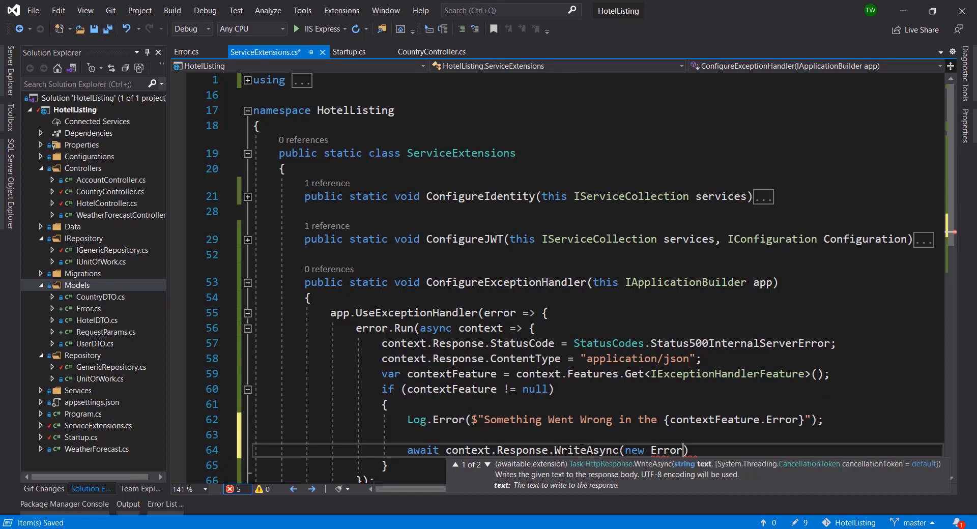
type("{")
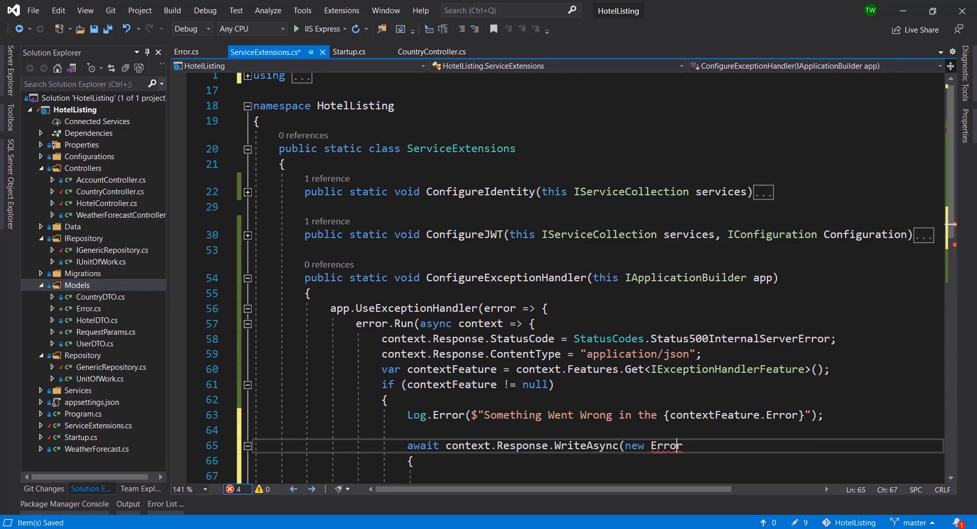
scroll("down", 3)
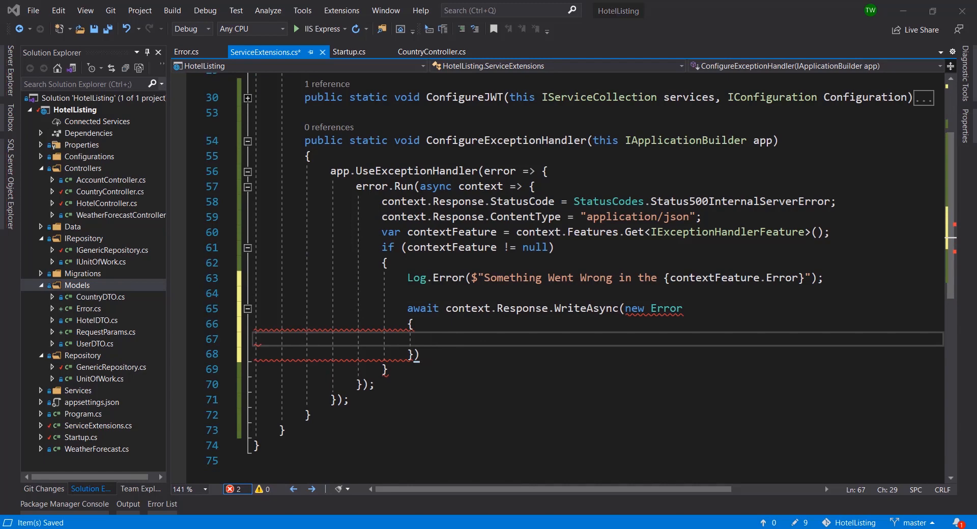
- Set StatusCode = context.Response.StatusCode in the Error initializer, checking CountryController's message
type("StatusCode = context.Response.StatusCode,")
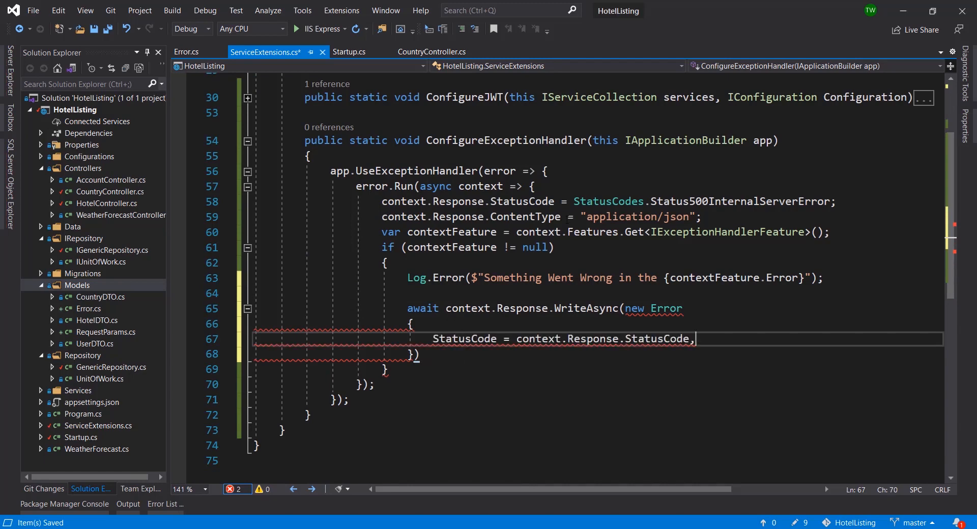
left_click(620, 201)
type("Message =")
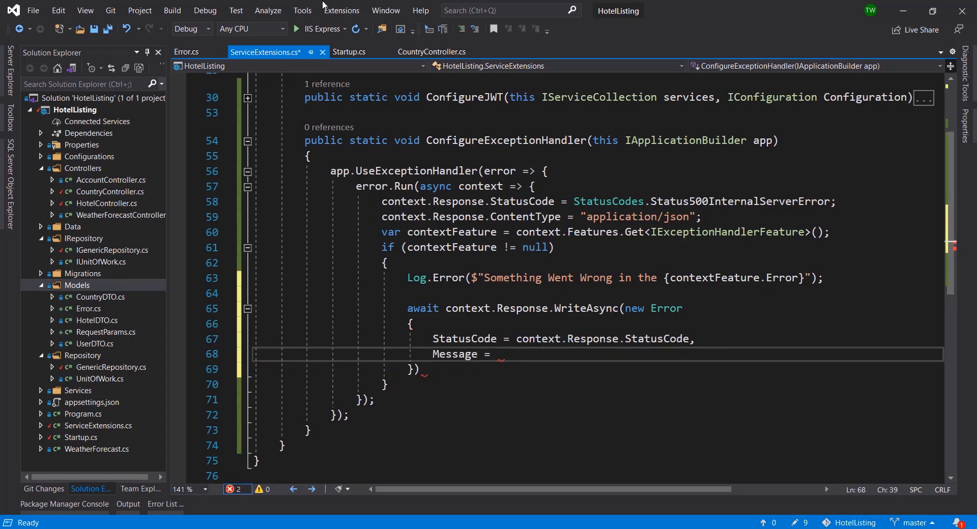
left_click(431, 52)
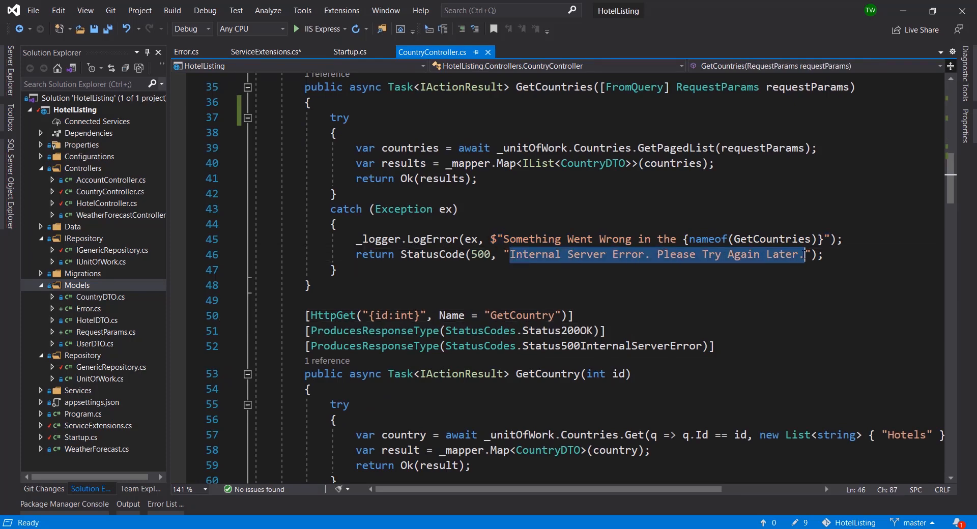
scroll("down", 3)
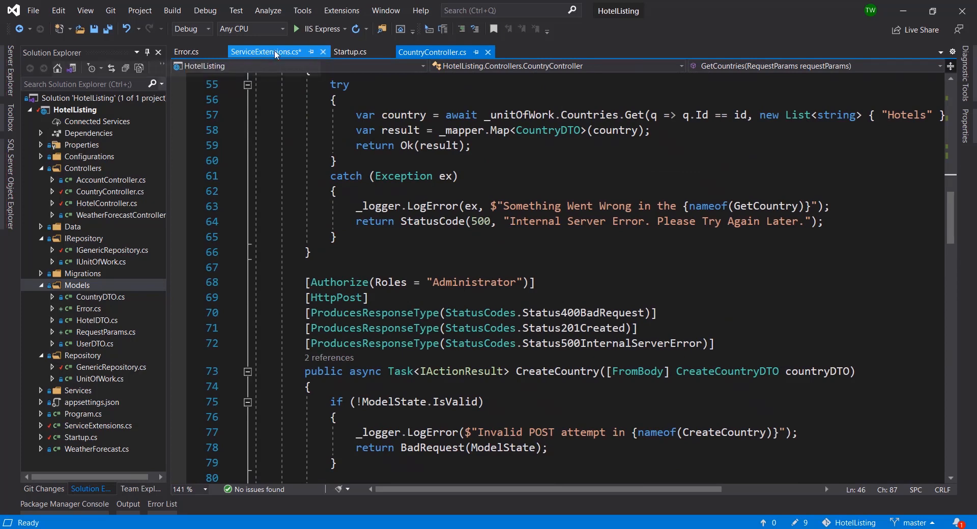
left_click(265, 52)
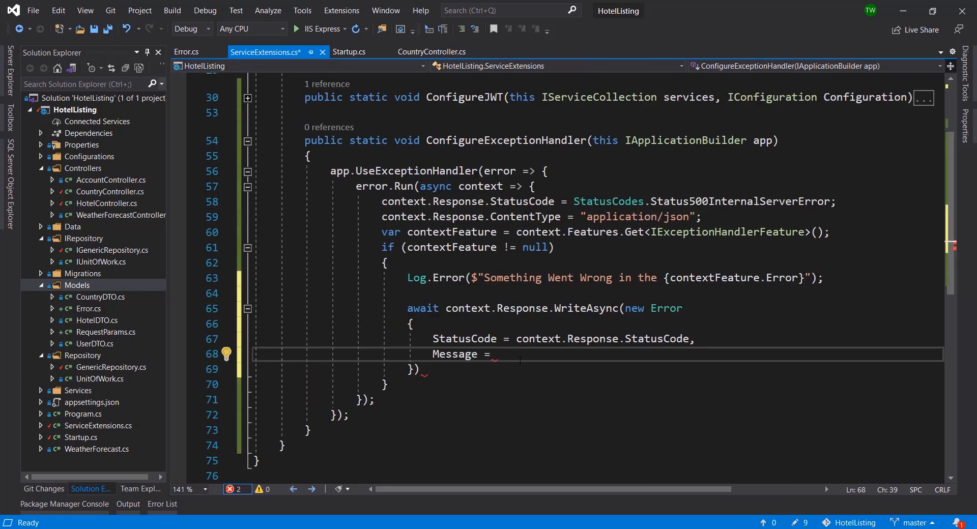
- Set Message to "Internal Server Error. Please Try Again Later.", append .ToString()); and save
type("\"Internal Server Error. Please Try Again Later.\"")
left_click(598, 368)
type(".ToString")
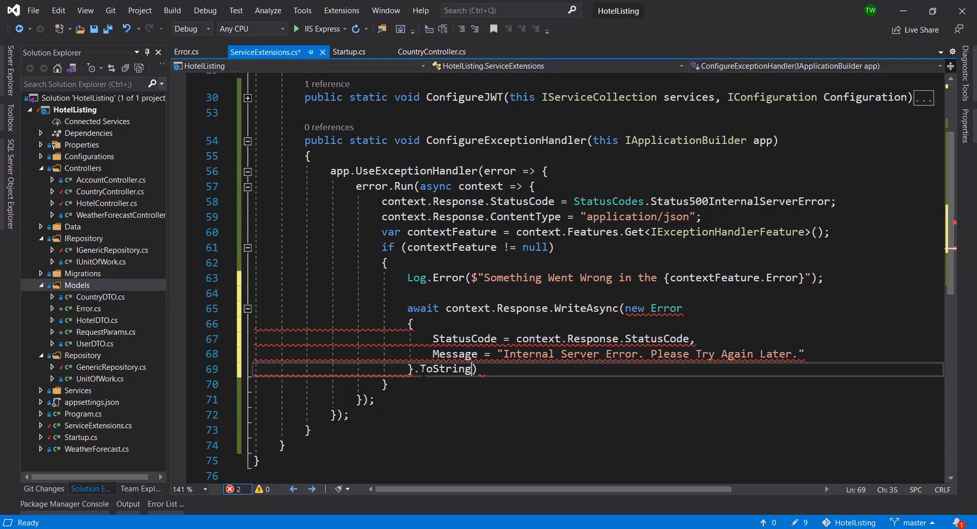
type("()")
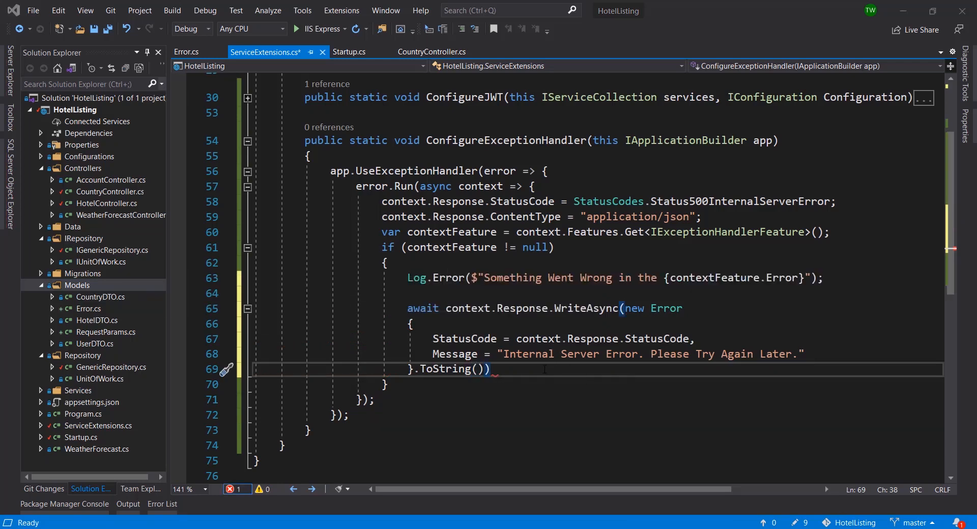
type(";")
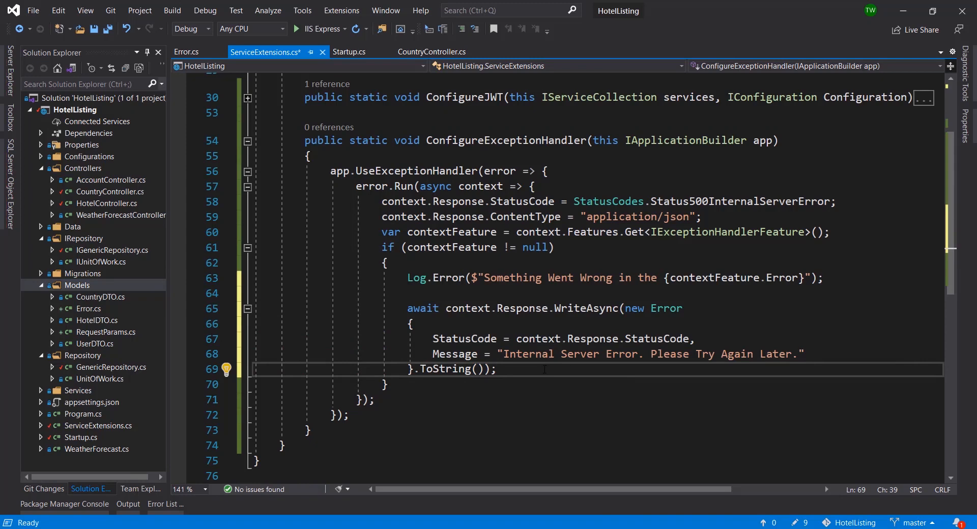
key("ctrl+s")
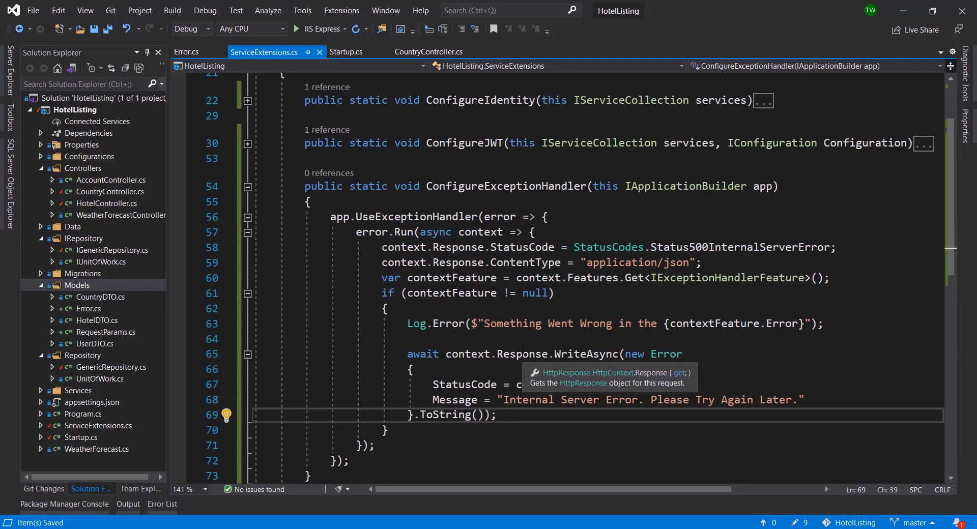
mouse_move(519, 349)
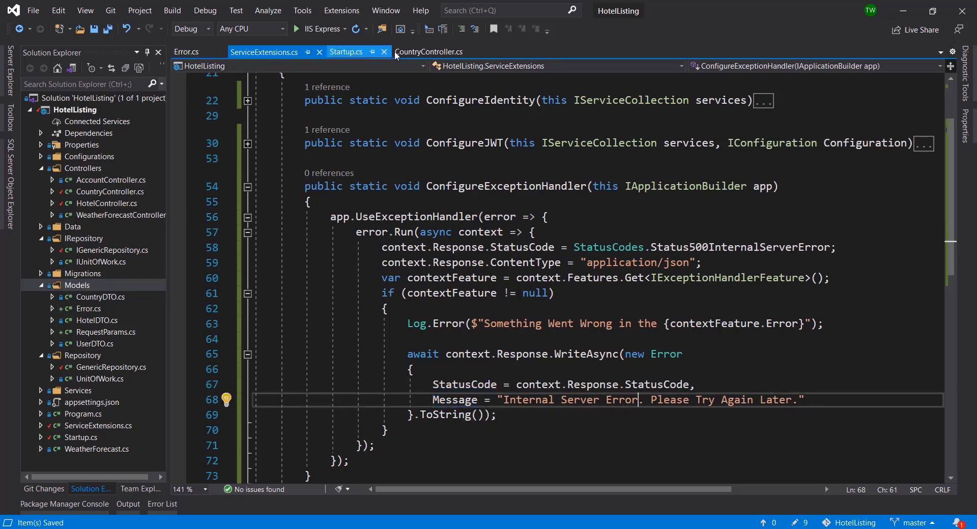
- Add app.ConfigureExceptionHandler(); in Startup's Configure after the Swagger setup and save
left_click(430, 52)
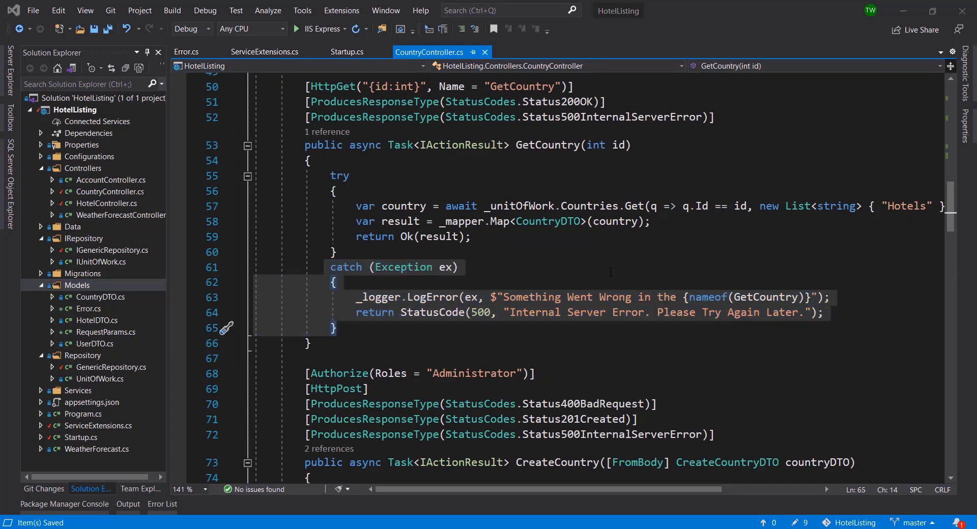
left_click(457, 267)
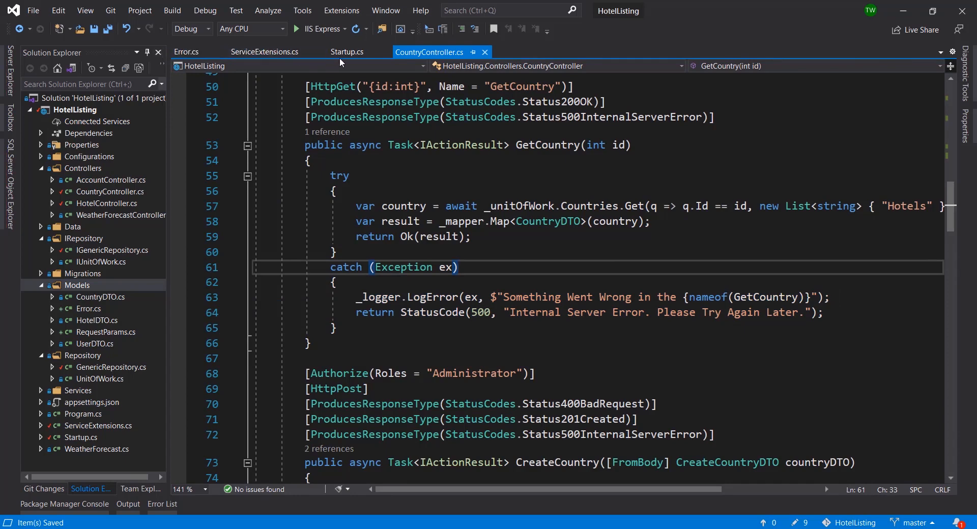
left_click(346, 52)
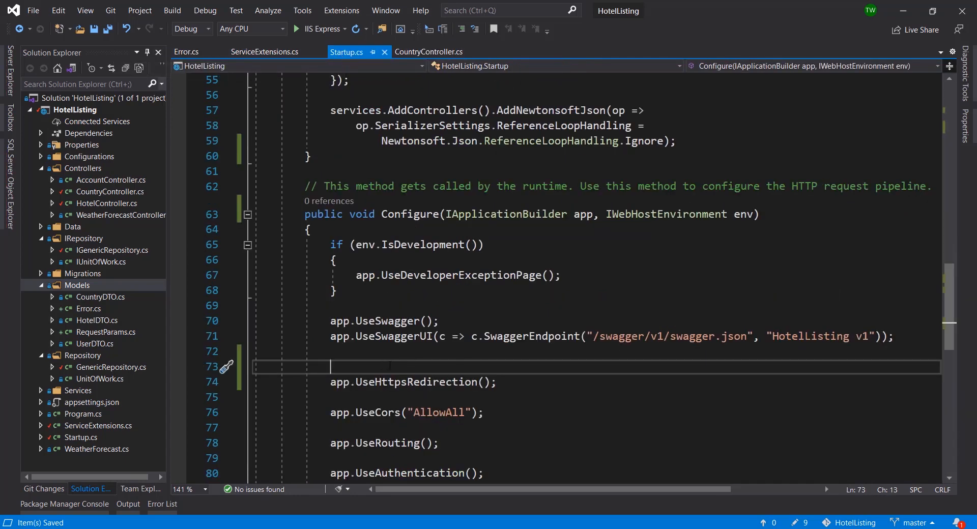
type("app.ConfigureExceptionHandler();")
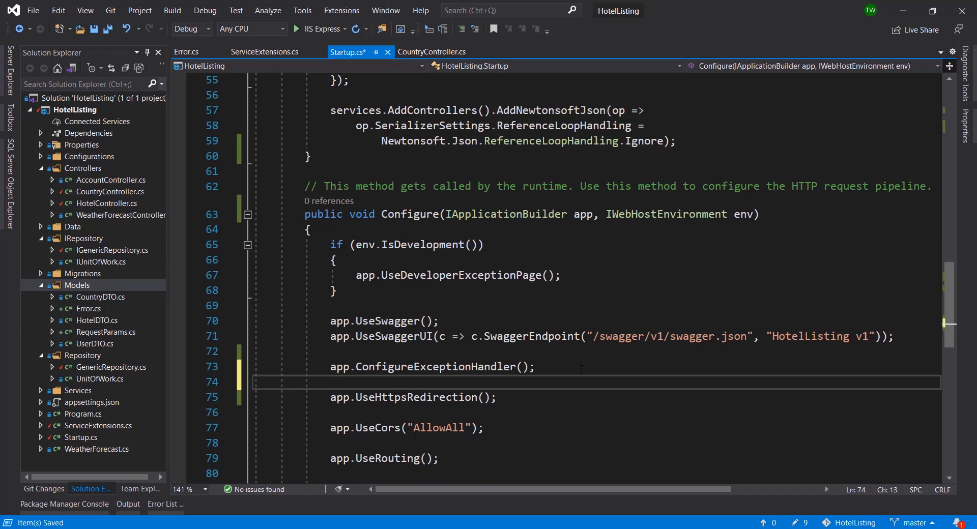
left_click(402, 367)
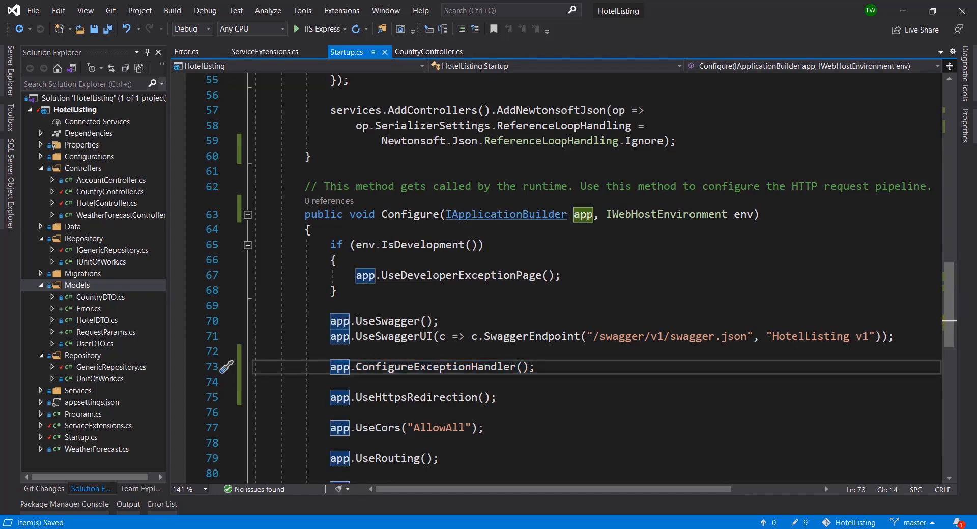
- Delete the try and catch blocks around GetCountry's body in CountryController
left_click(428, 52)
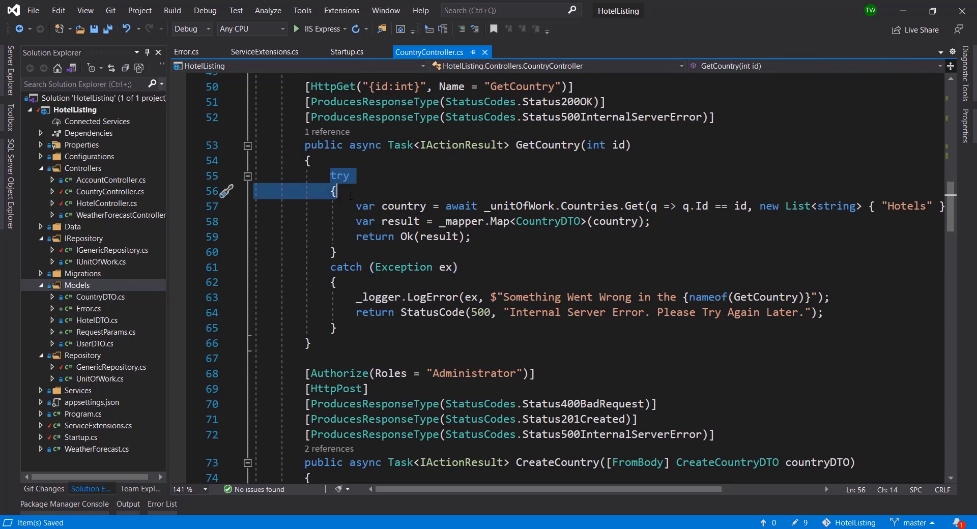
left_click(334, 252)
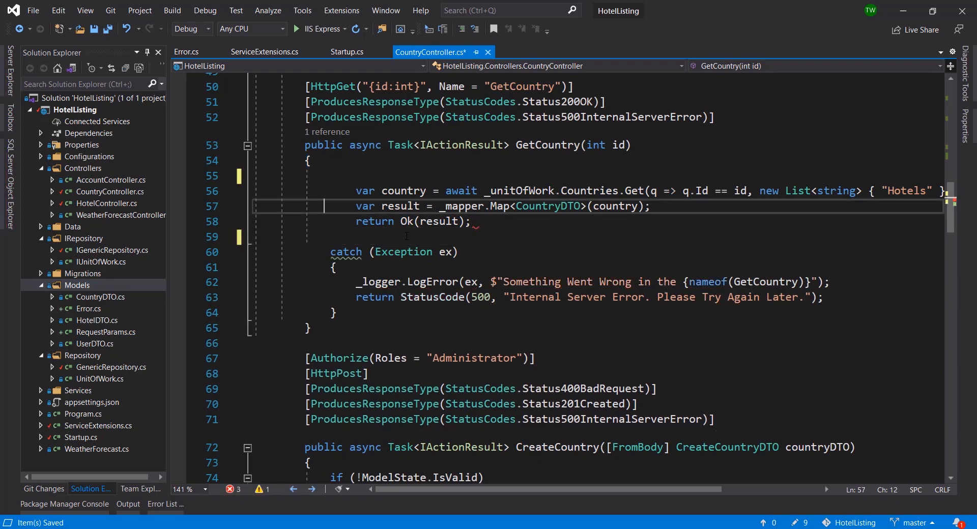
left_click_drag(356, 190, 449, 221)
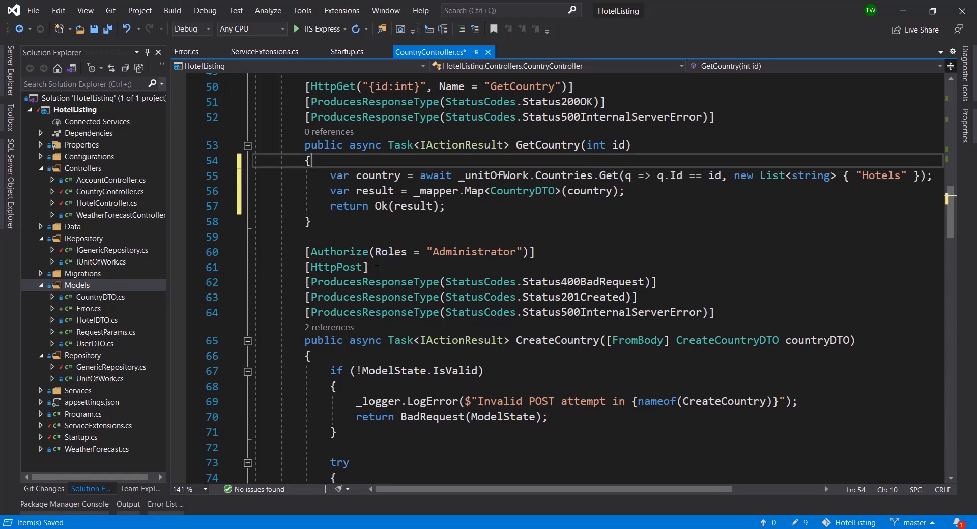
scroll("up", 3)
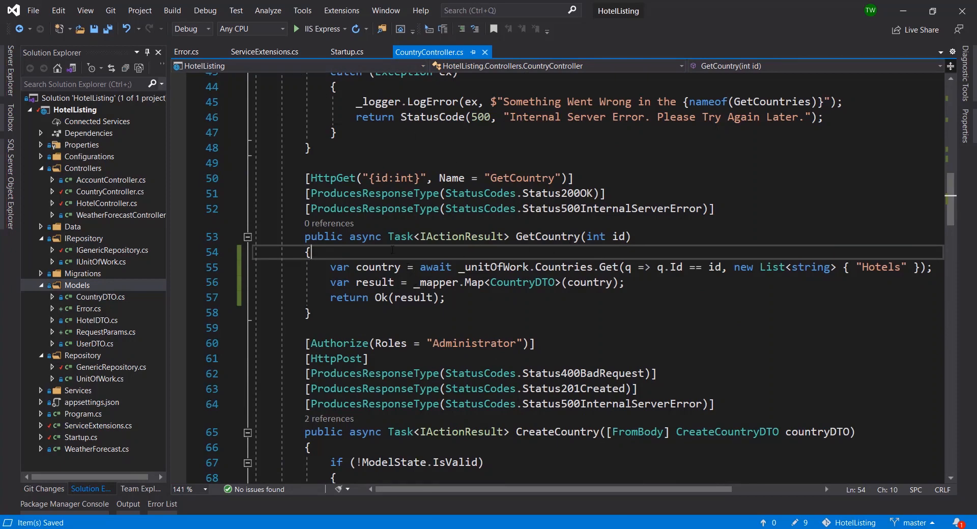
left_click(265, 52)
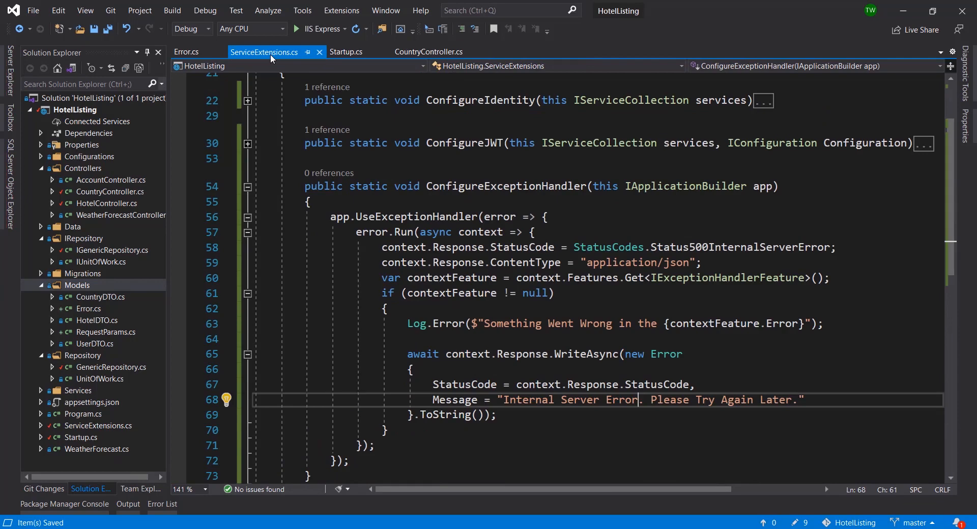
left_click(428, 52)
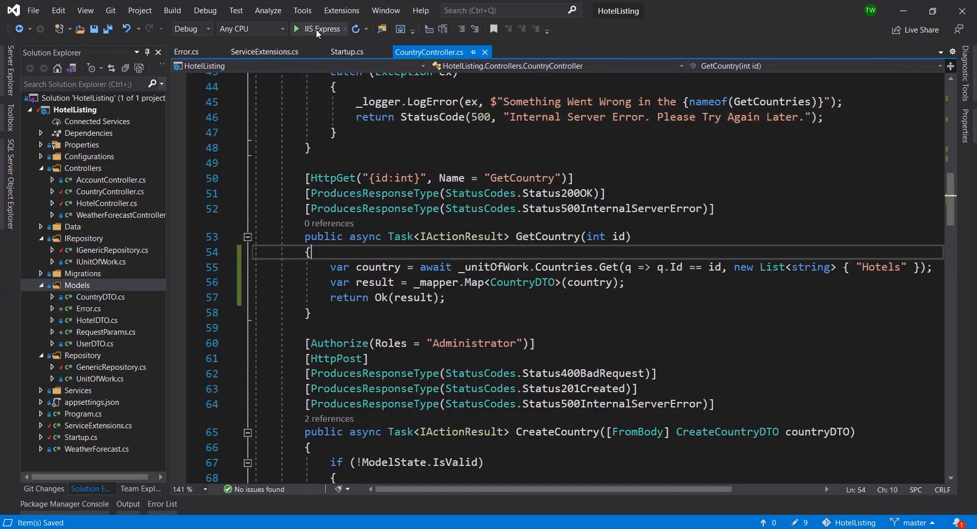
- Run the API and check the GET api/Country/1 response in Postman returns 200 OK
left_click(298, 28)
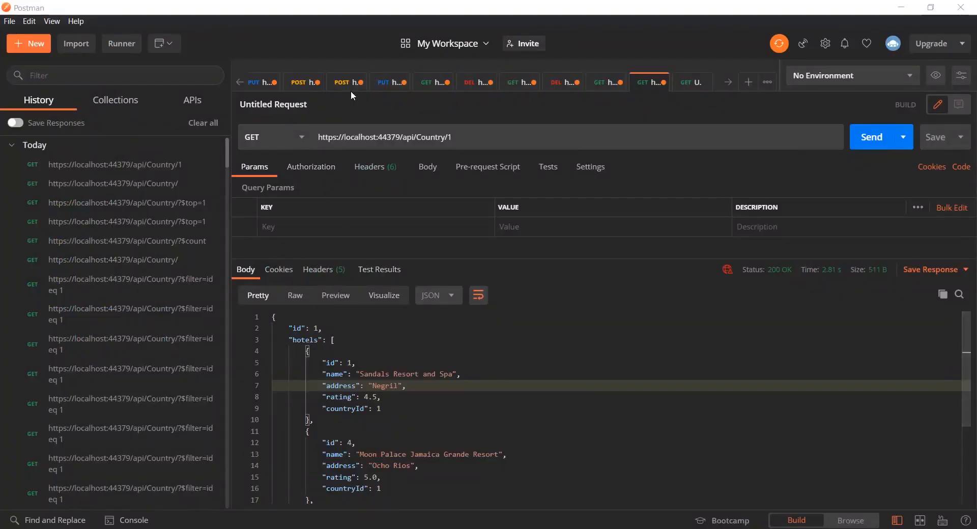
left_click(402, 138)
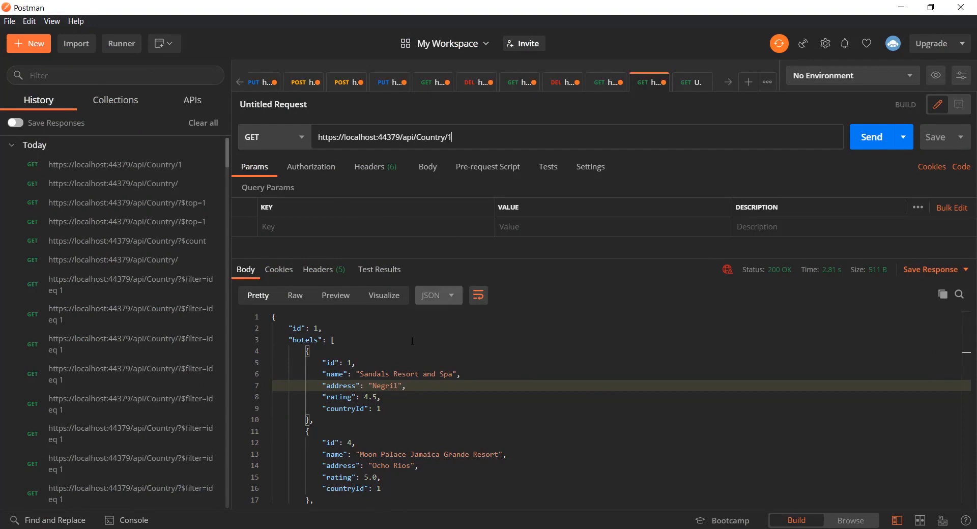
scroll("down", 3)
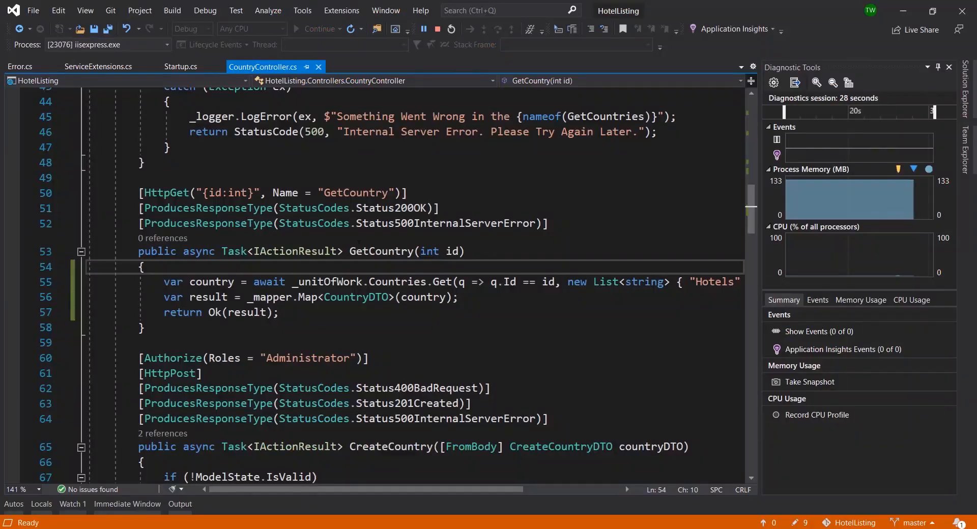
- Add 'throw new Exception();' as the first line of GetCountry and save the controller
key("enter")
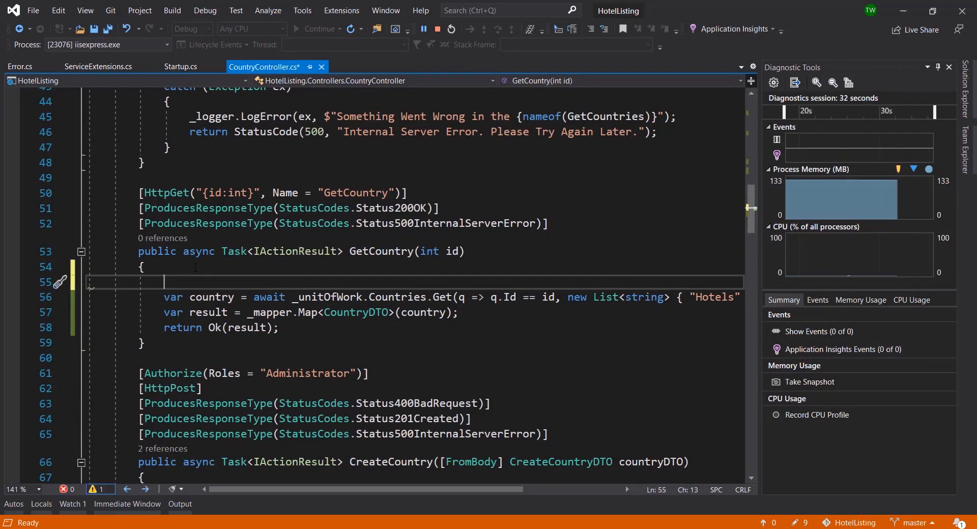
type("throw")
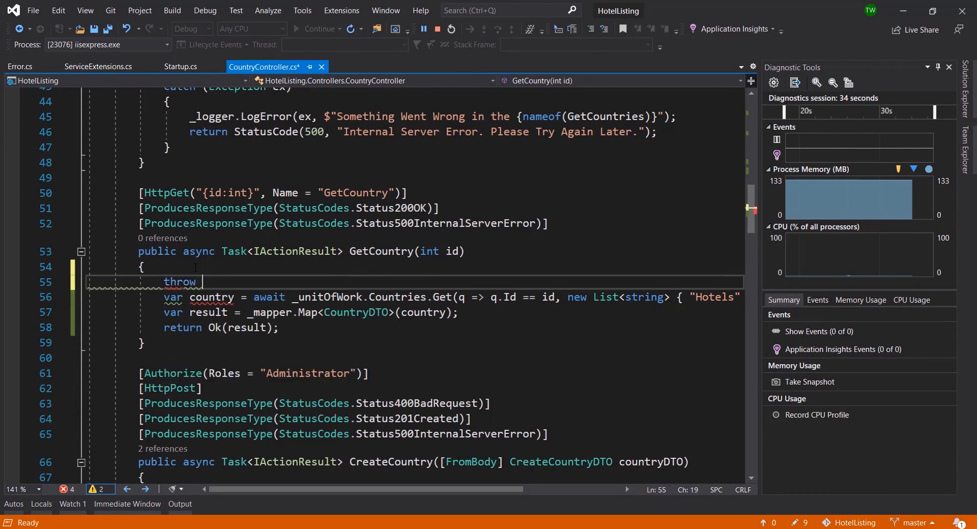
type("new Exception")
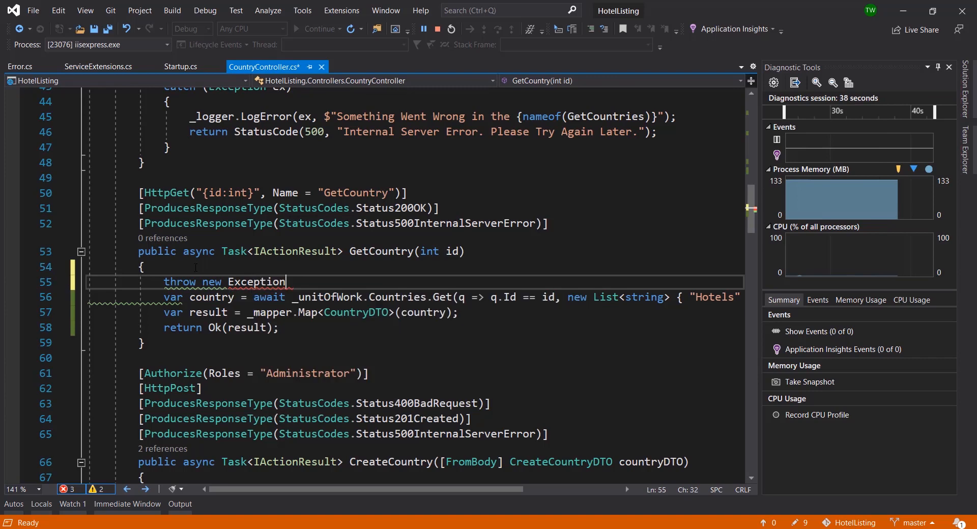
type("()")
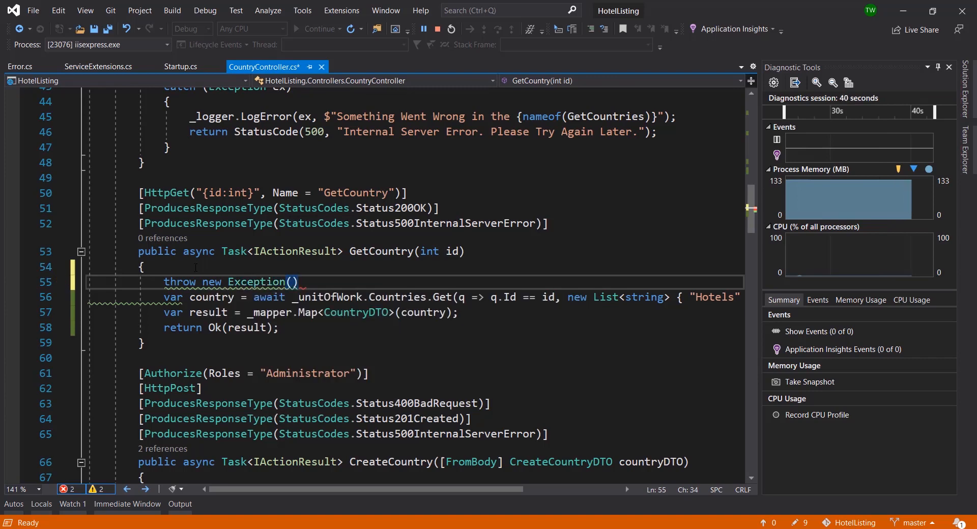
key("ctrl+s")
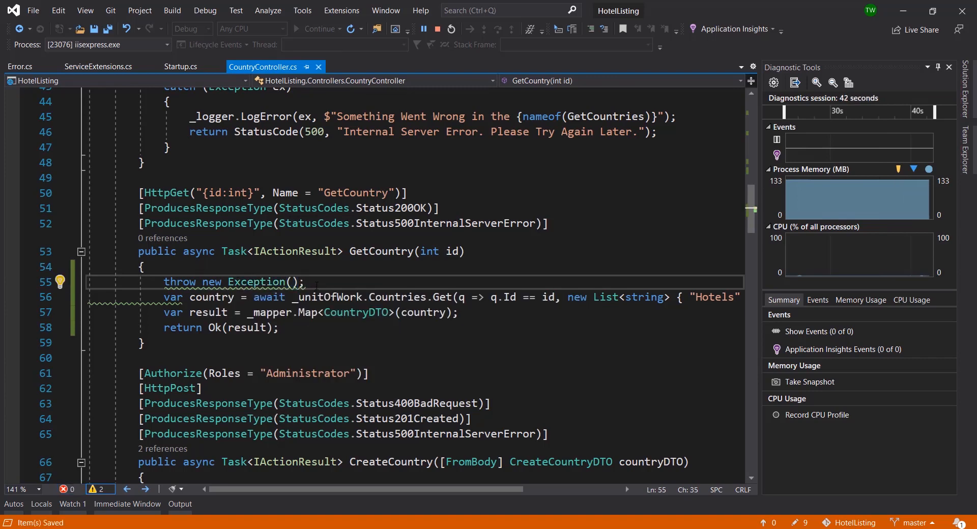
triple_click(230, 282)
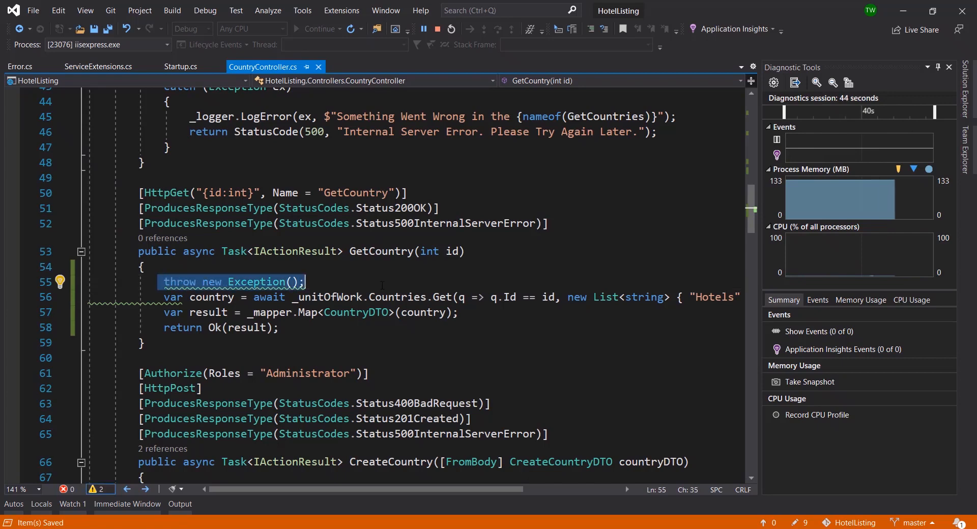
left_click(174, 297)
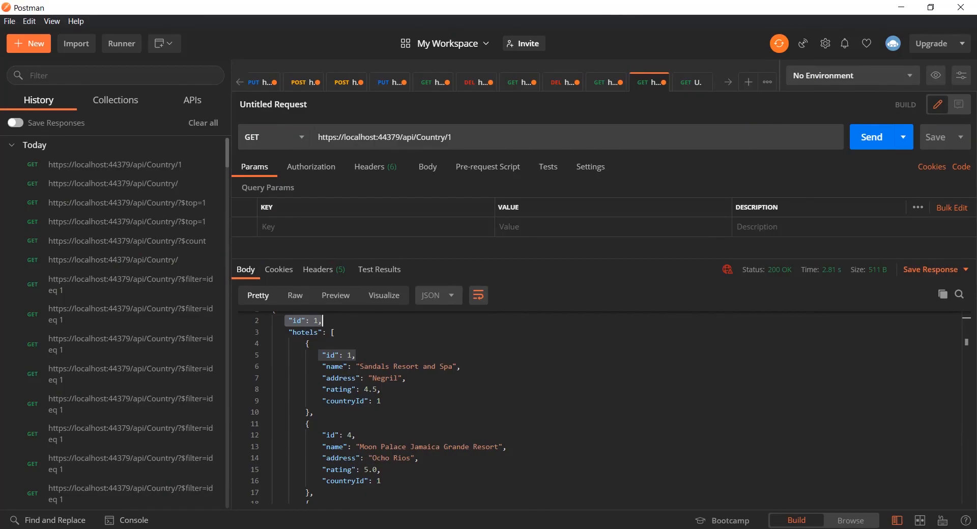
- Resend GET api/Country/1 and inspect the 500 JSON body with StatusCode and error message
key("alt+tab")
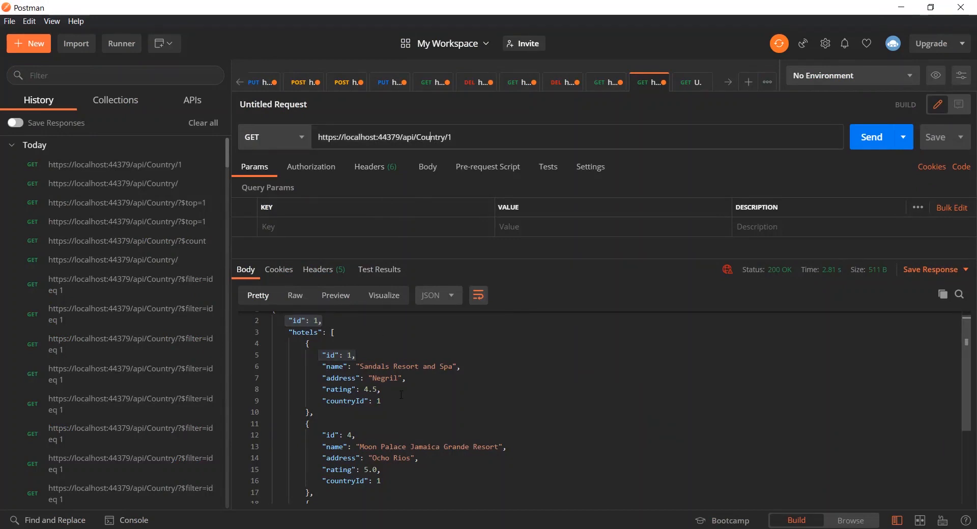
mouse_move(913, 29)
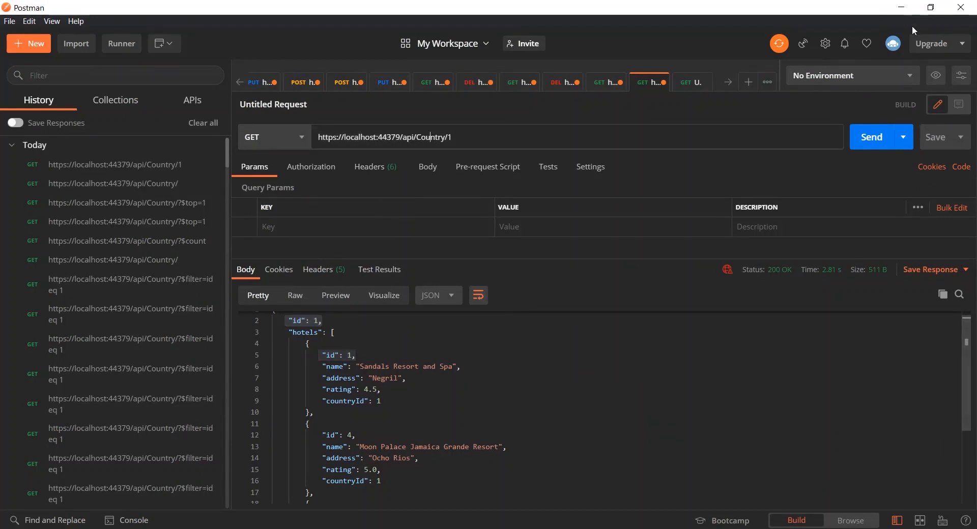
left_click(871, 137)
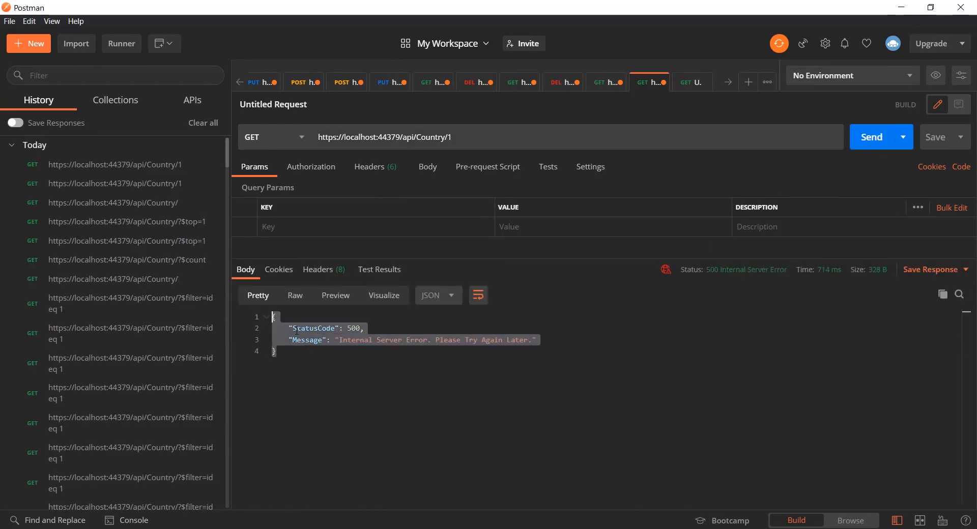
double_click(306, 340)
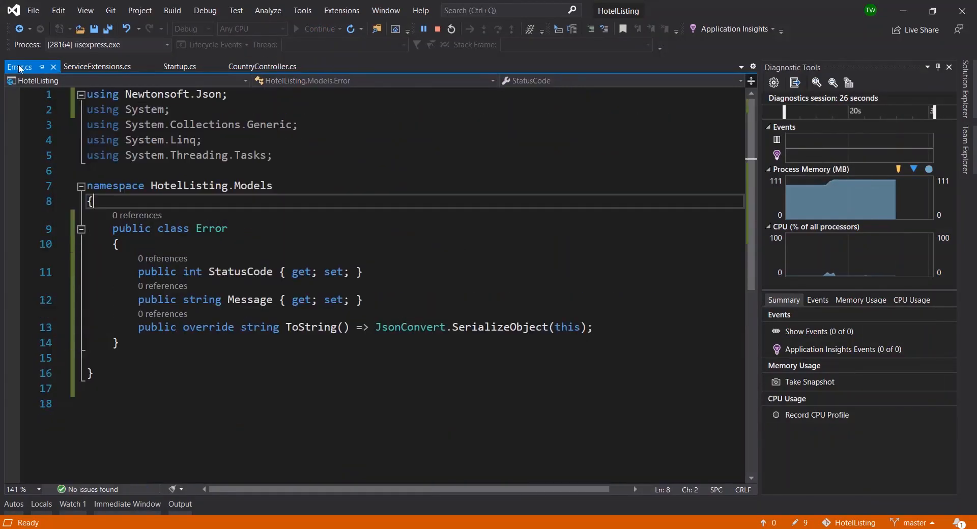
left_click_drag(138, 272, 364, 300)
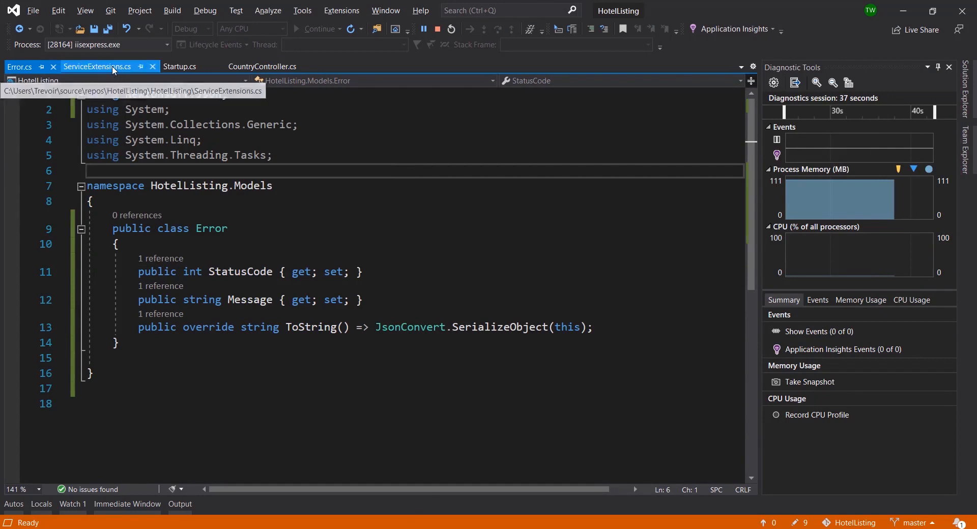
left_click(97, 67)
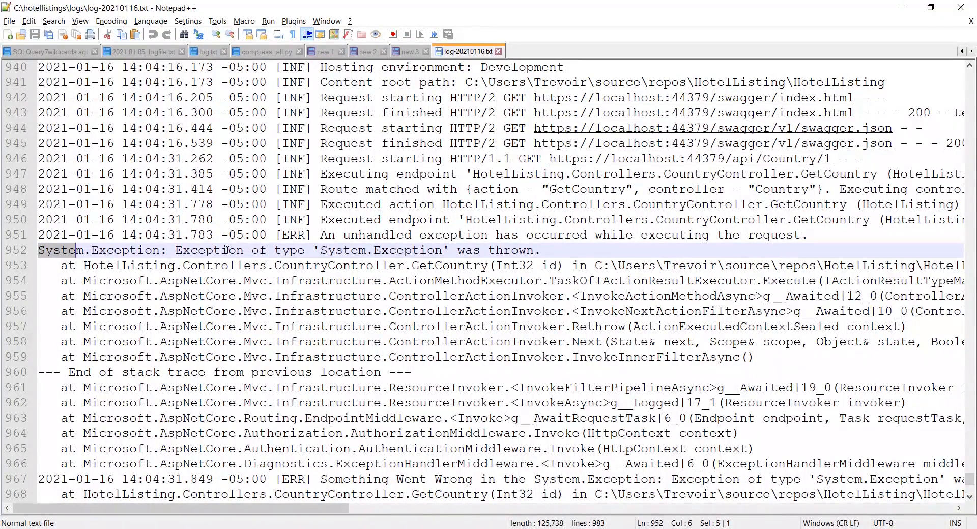
left_click(373, 250)
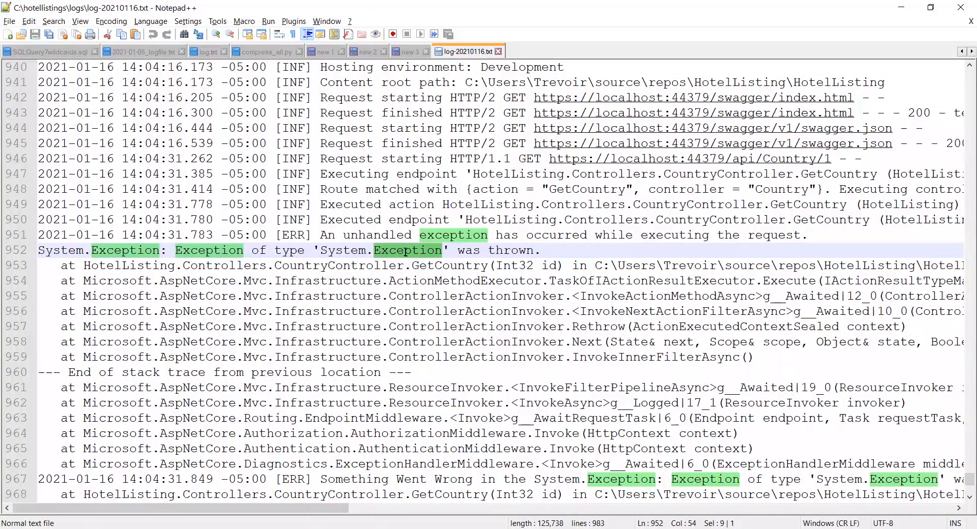
mouse_move(374, 269)
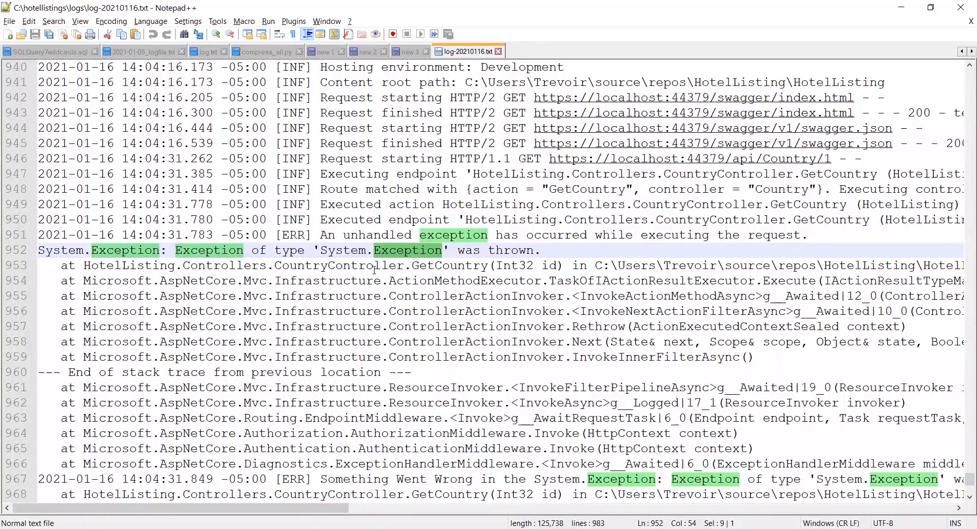
left_click(383, 387)
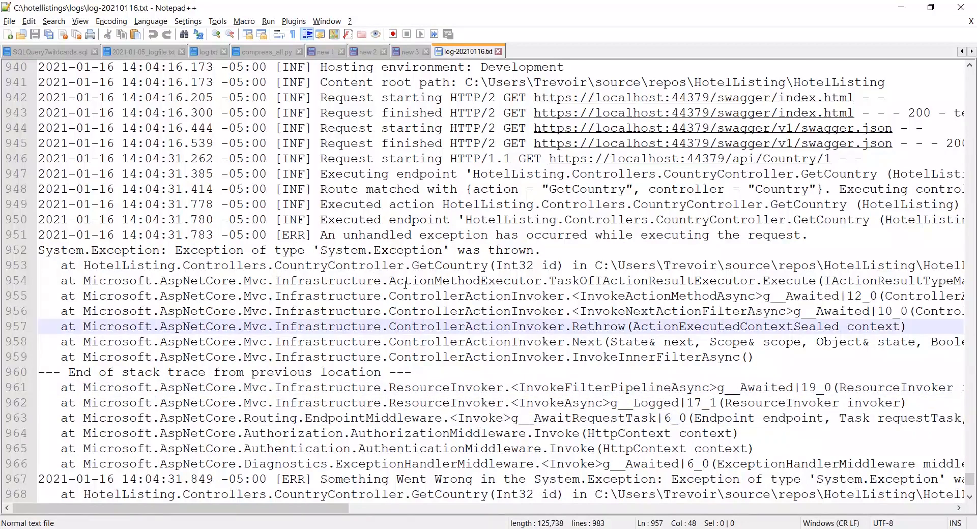
left_click(220, 281)
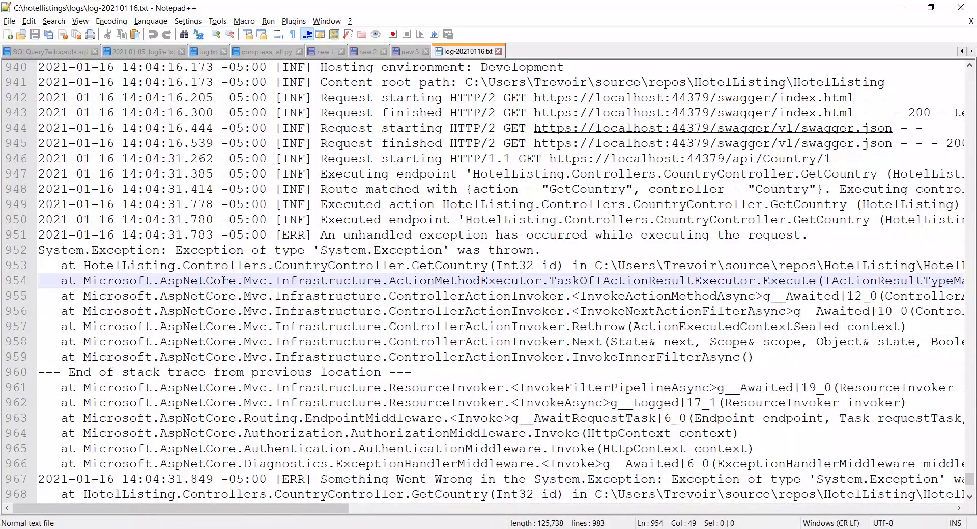
double_click(223, 265)
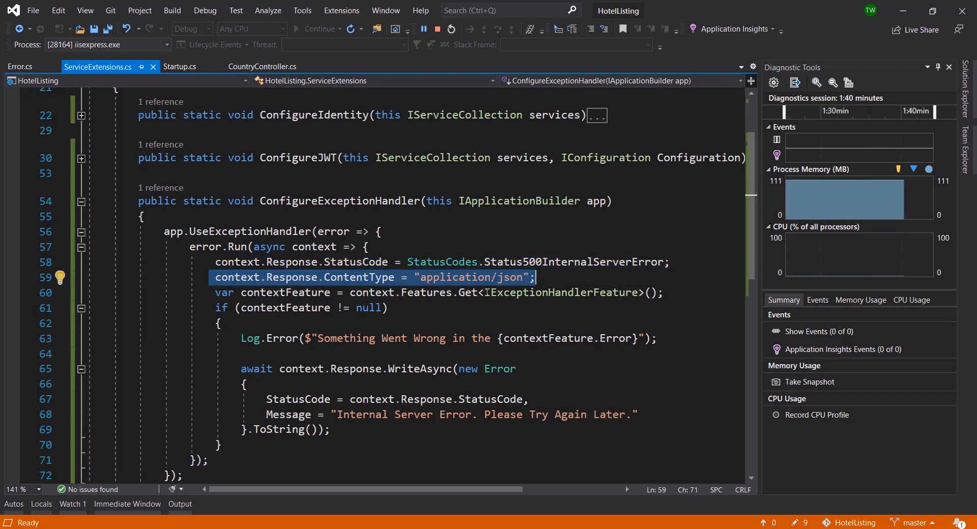
- Review the JSON content type and error object lines in ConfigureExceptionHandler
left_click(449, 338)
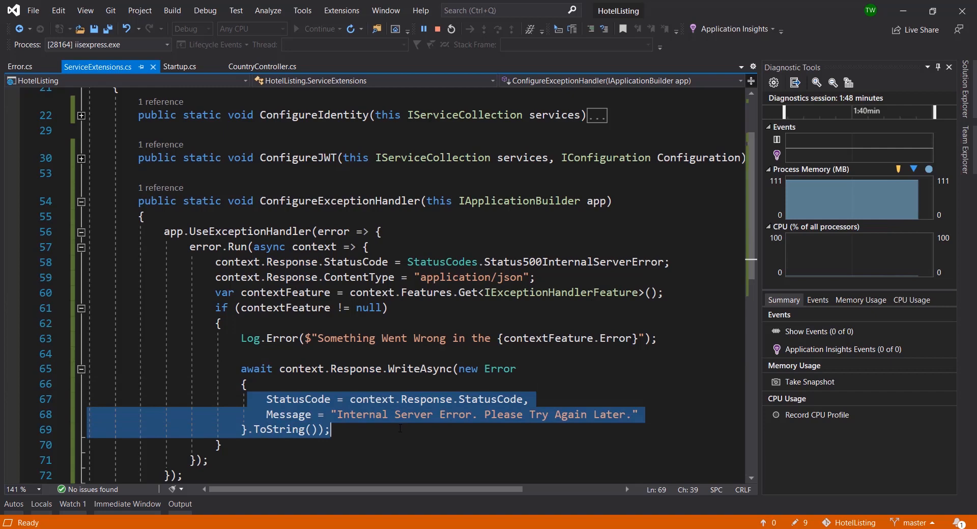
left_click(262, 67)
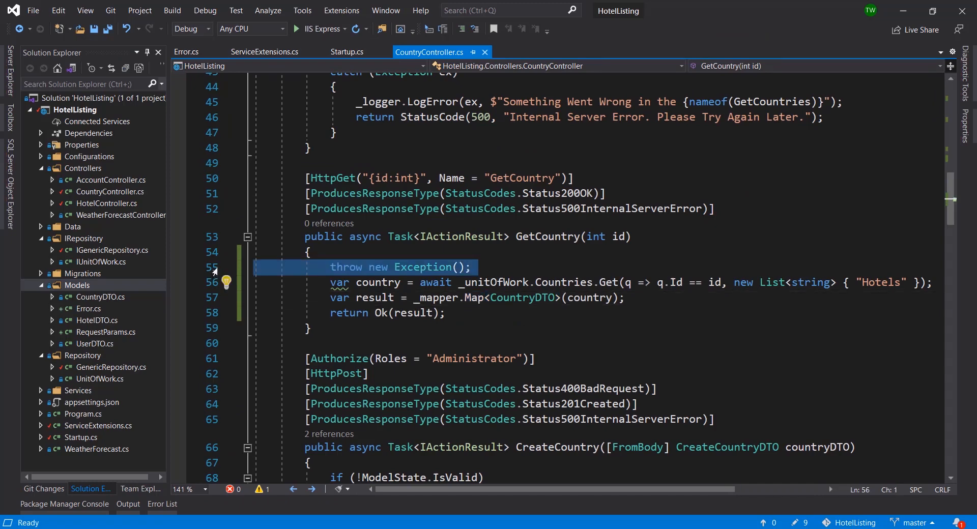
- Remove the test throw and the try/catch wrappers from CreateCountry and UpdateCountry, saving
scroll("down", 3)
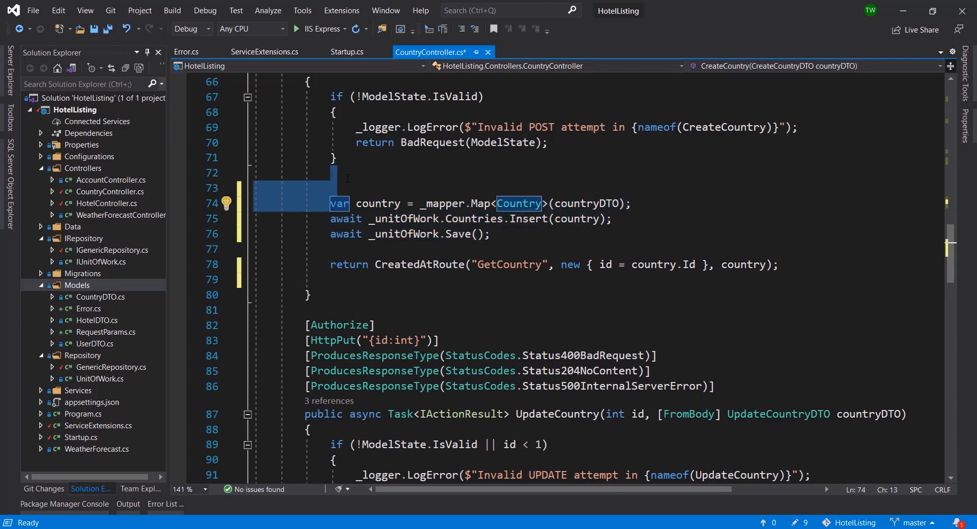
key("ctrl+s")
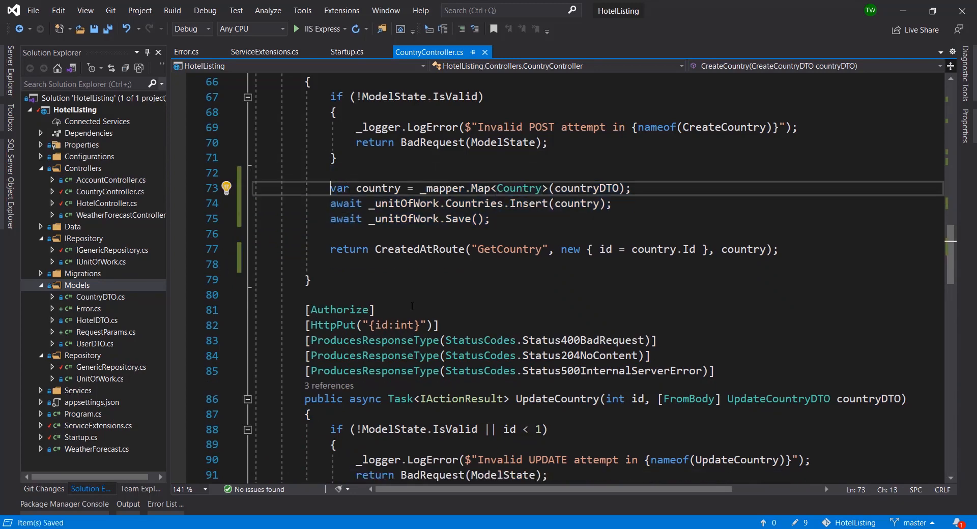
scroll("down", 3)
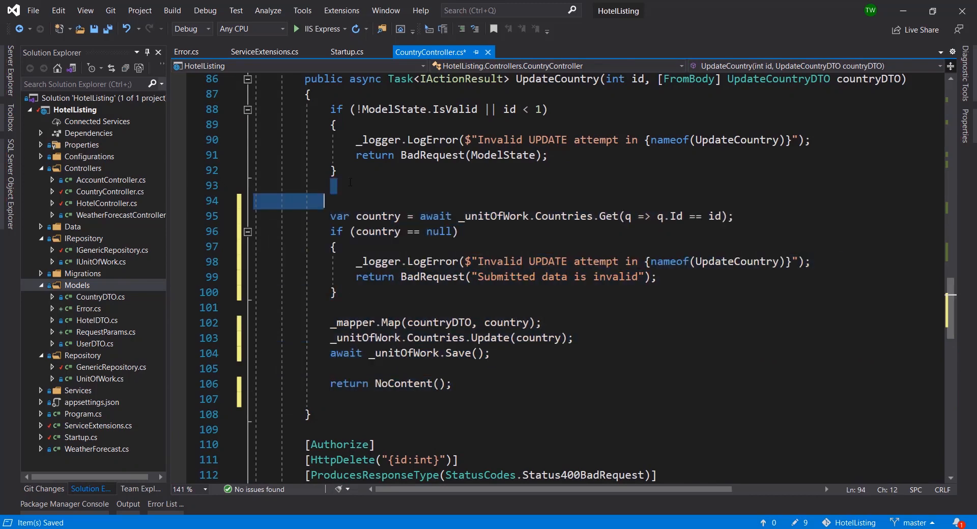
scroll("down", 3)
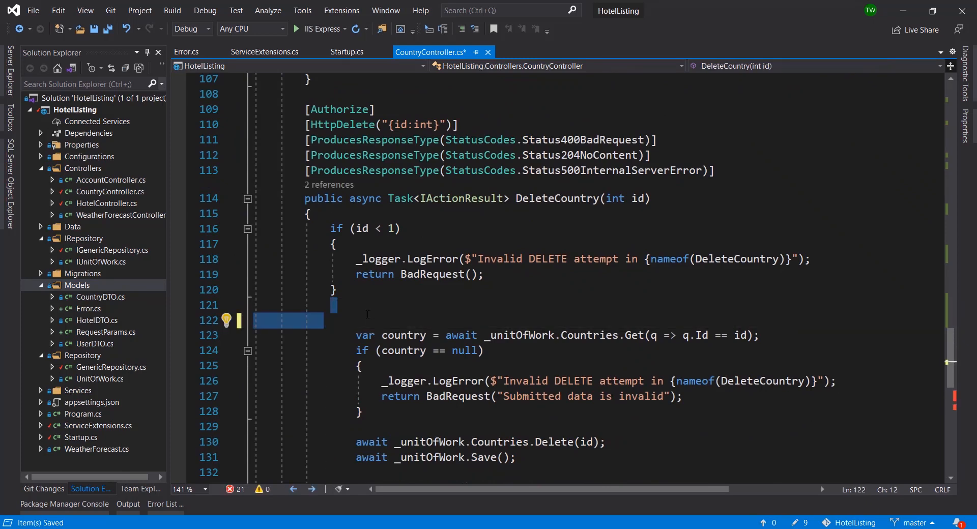
- Strip the try/catch from DeleteCountry and re-indent its body to return NoContent directly
scroll("down", 3)
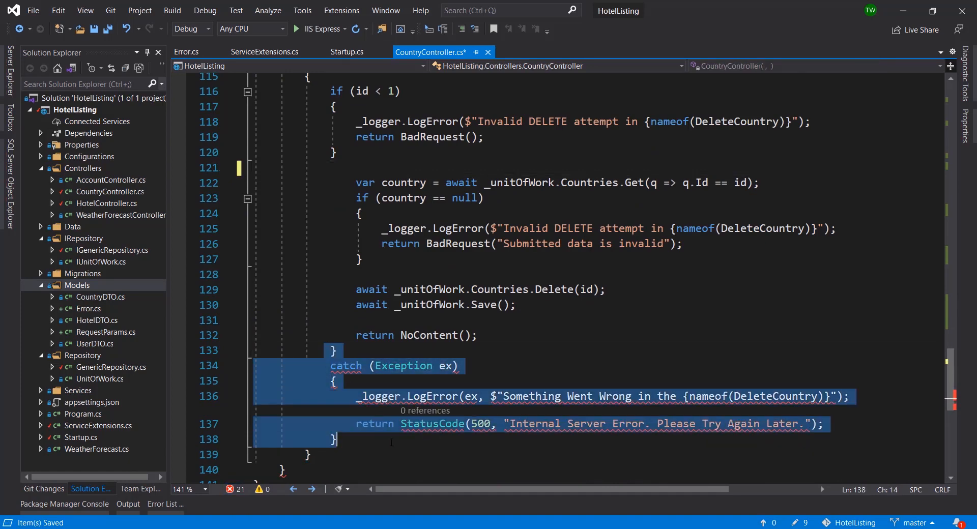
key("Delete")
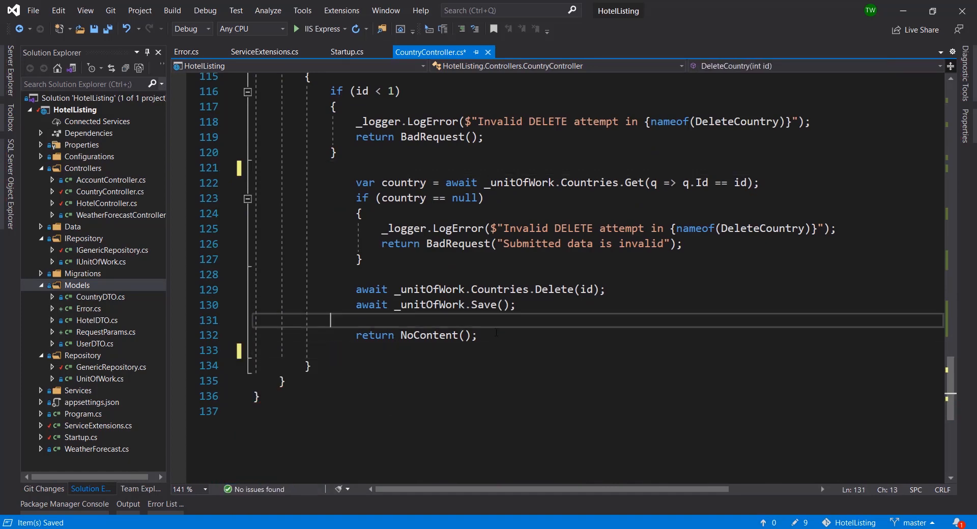
left_click_drag(330, 319, 356, 183)
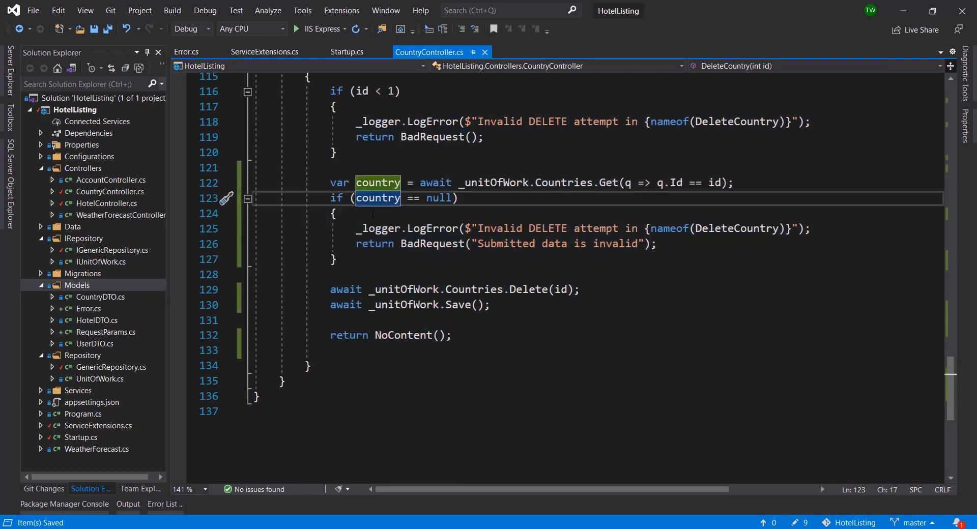
left_click(492, 305)
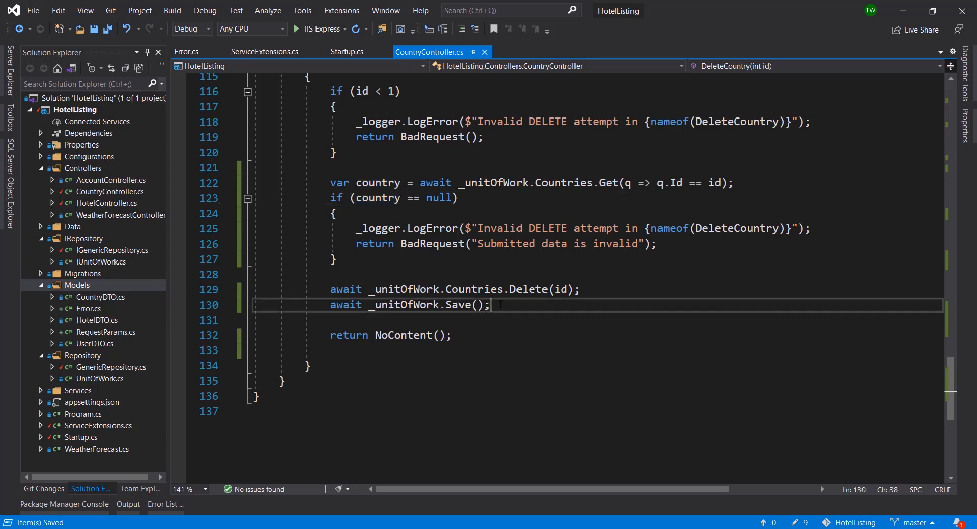
scroll("up", 3)
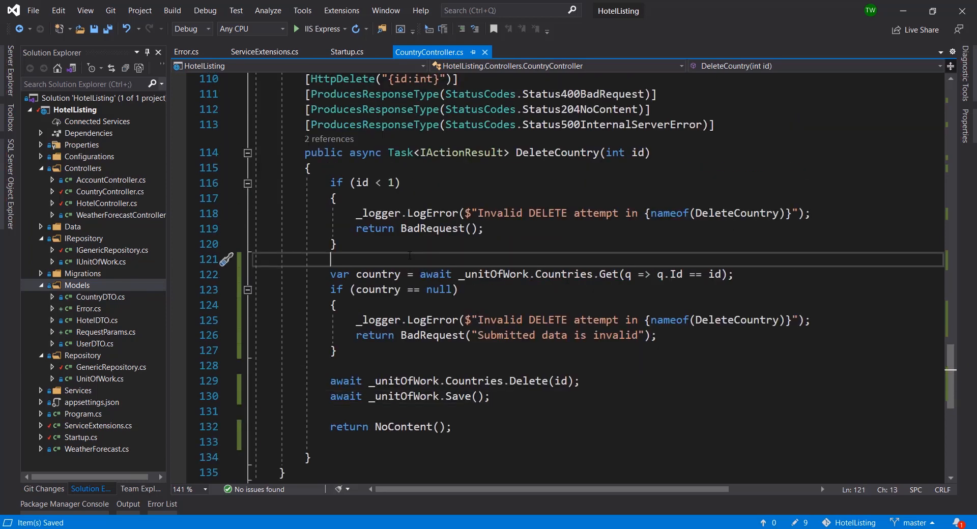
- Glance at ServiceExtensions.cs and return to the CountryController code
left_click(264, 52)
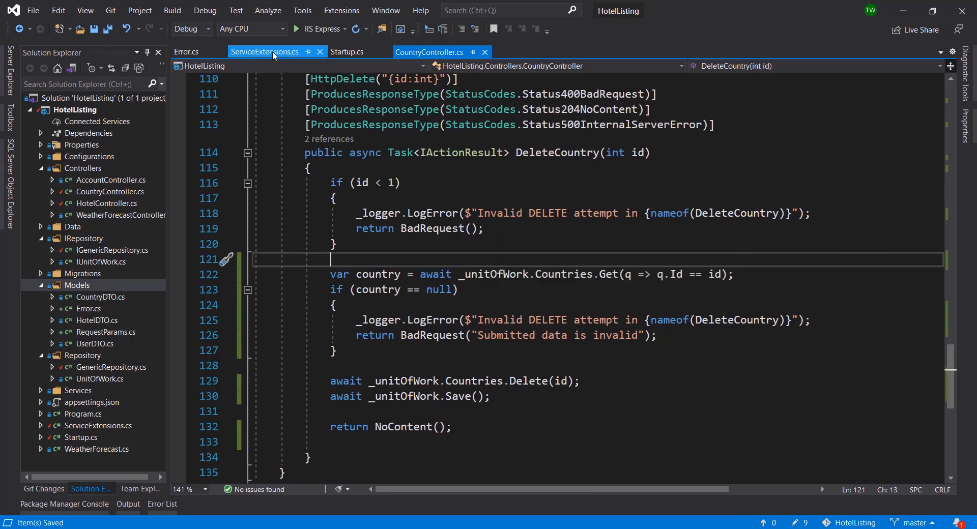
left_click(265, 52)
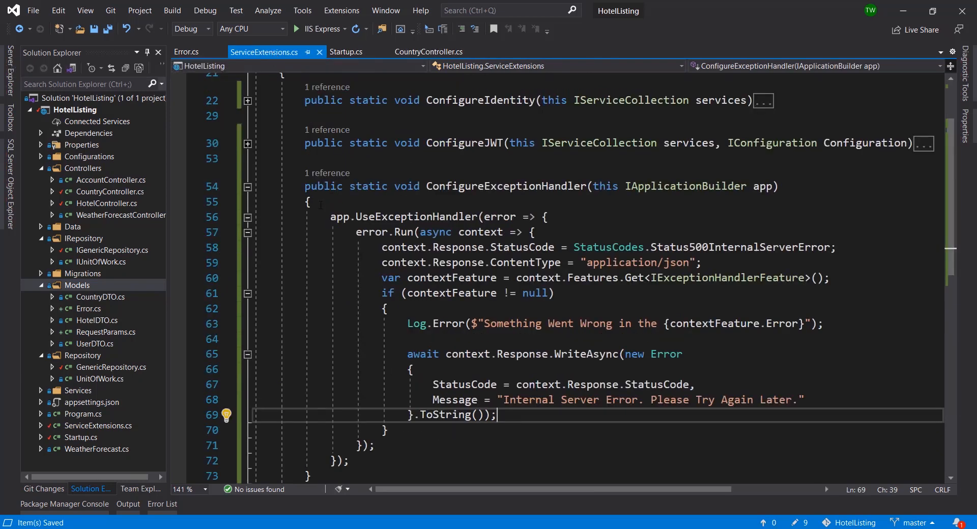
mouse_move(423, 122)
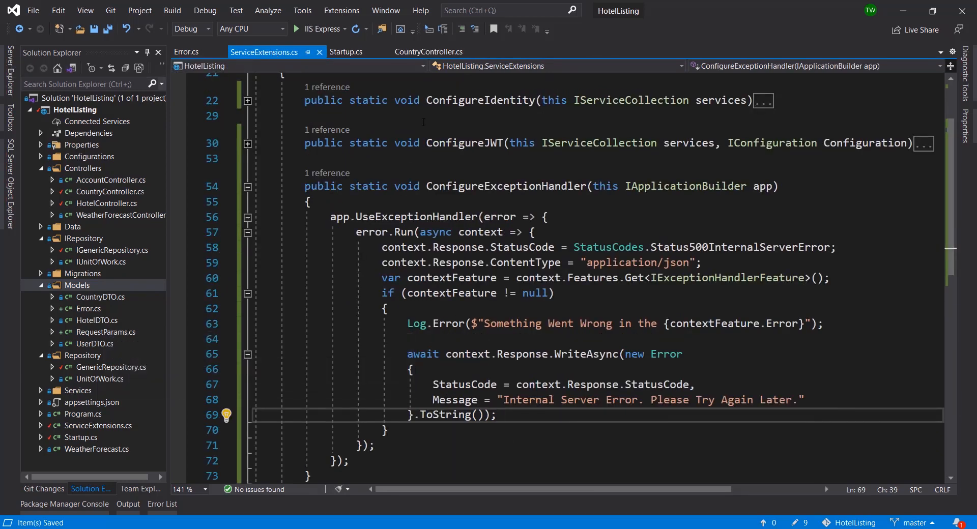
left_click(428, 52)
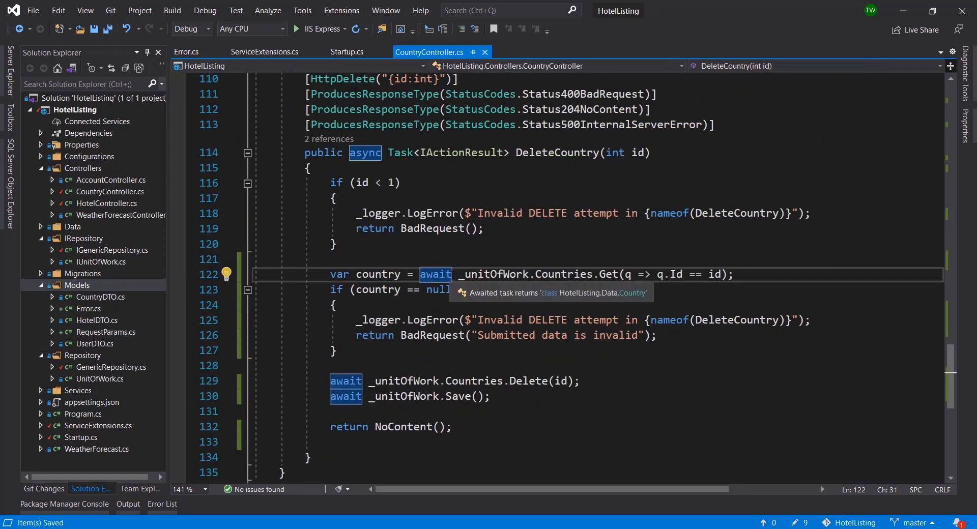
mouse_move(93, 211)
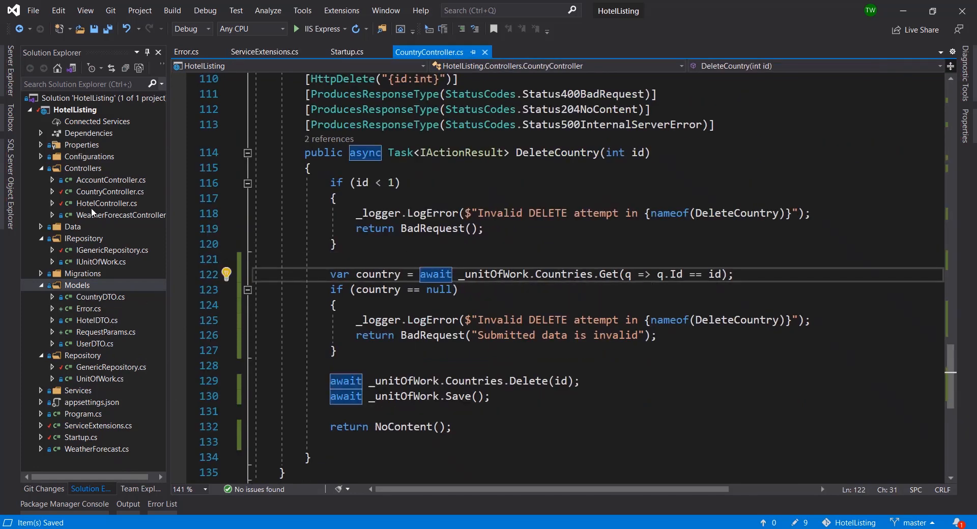